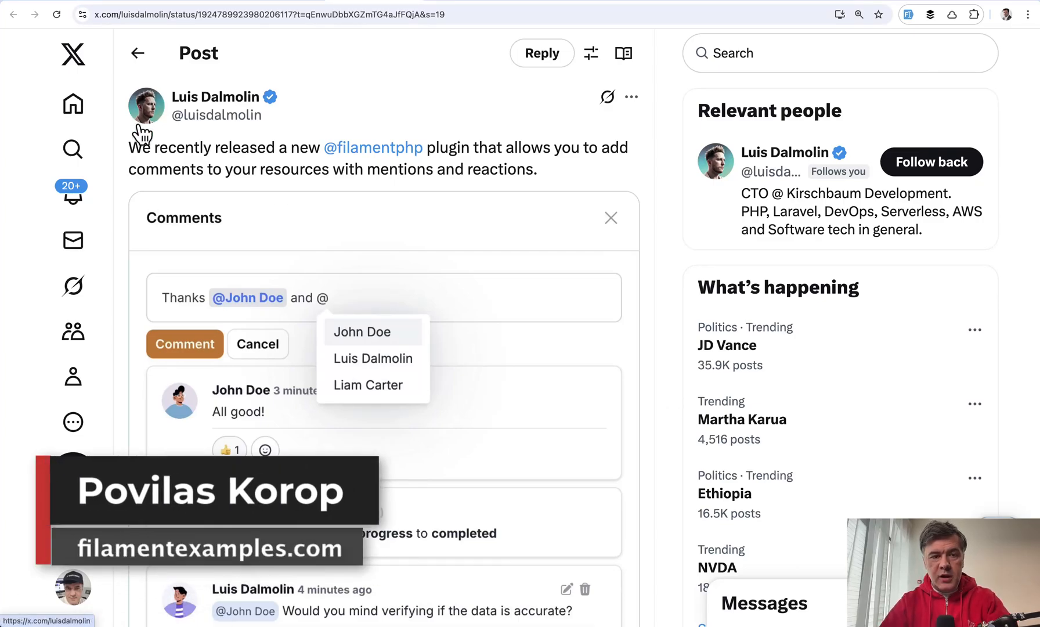
mouse_move(657, 250)
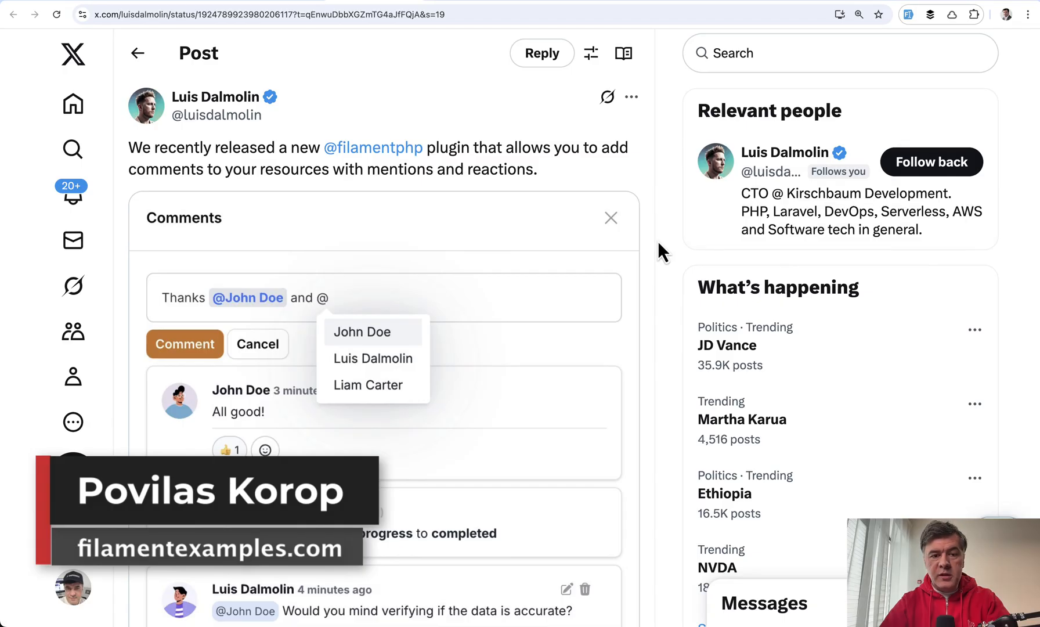
- Scroll the Commentions announcement post to see the comments demo with mentions and reactions
scroll("down", 3)
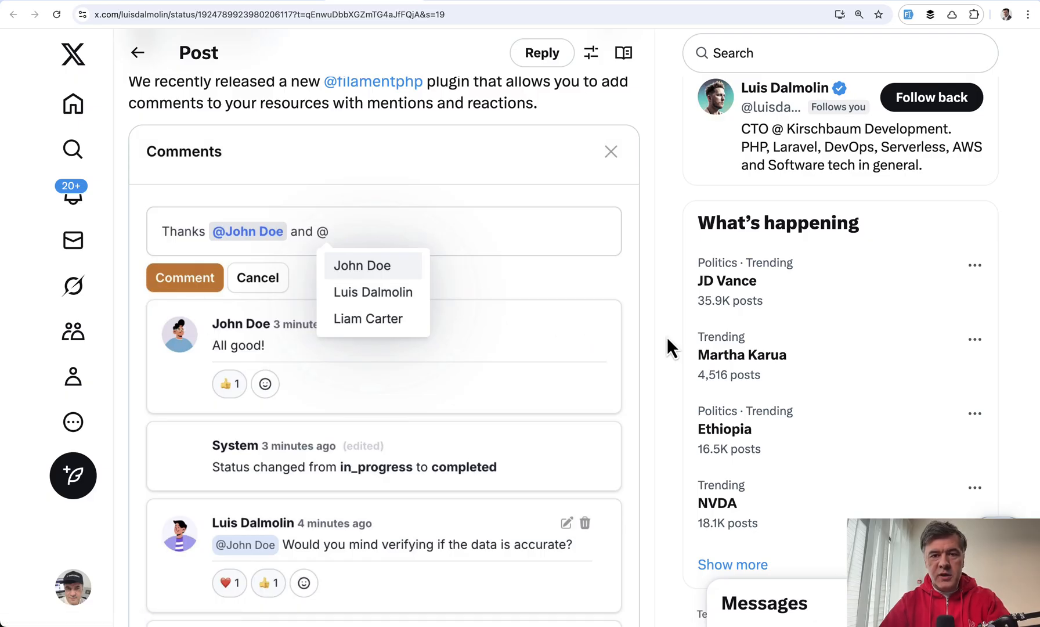
mouse_move(654, 383)
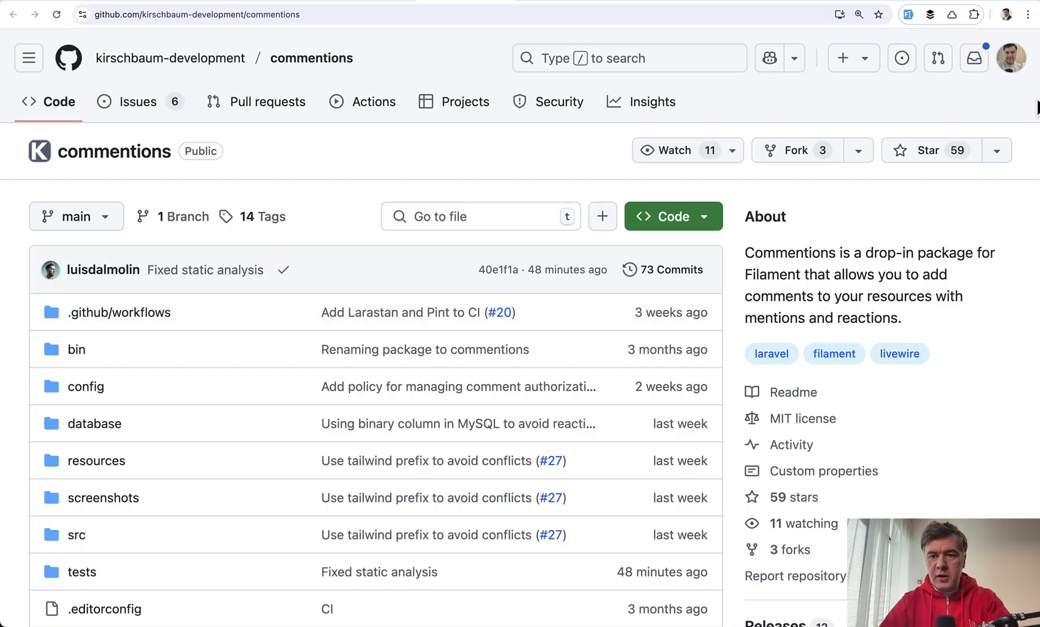
- Scroll the commentions repo down to the README Installation command and Usage steps
scroll("down", 3)
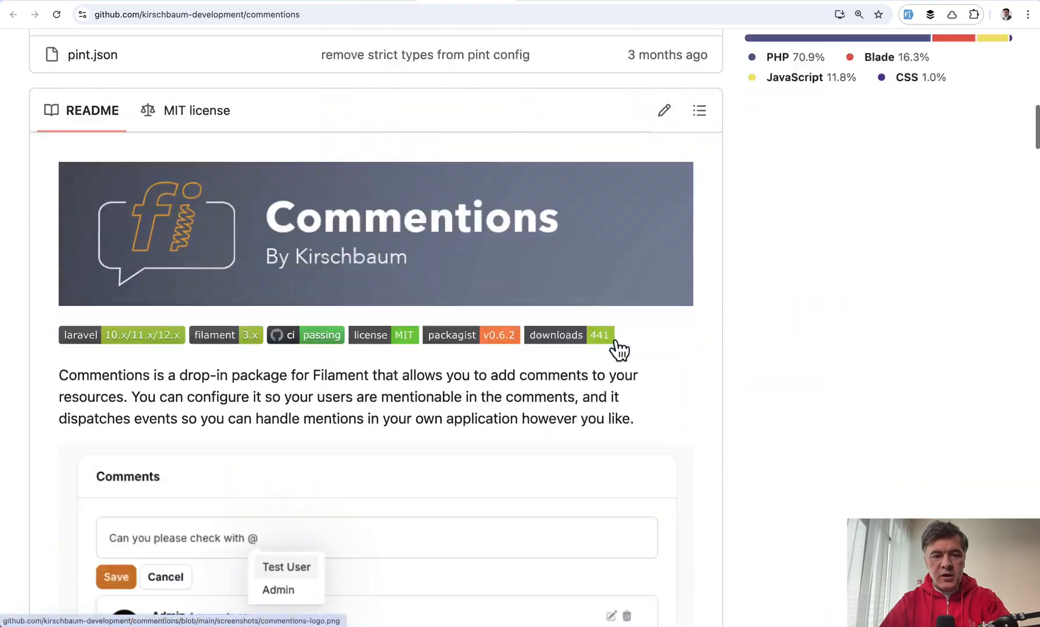
scroll("down", 3)
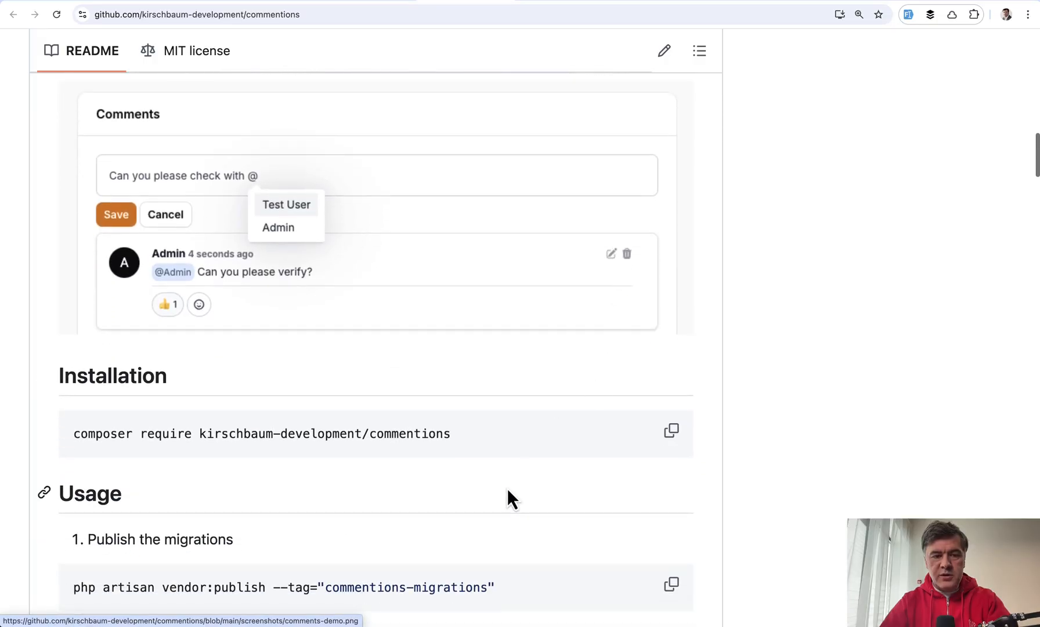
mouse_move(573, 518)
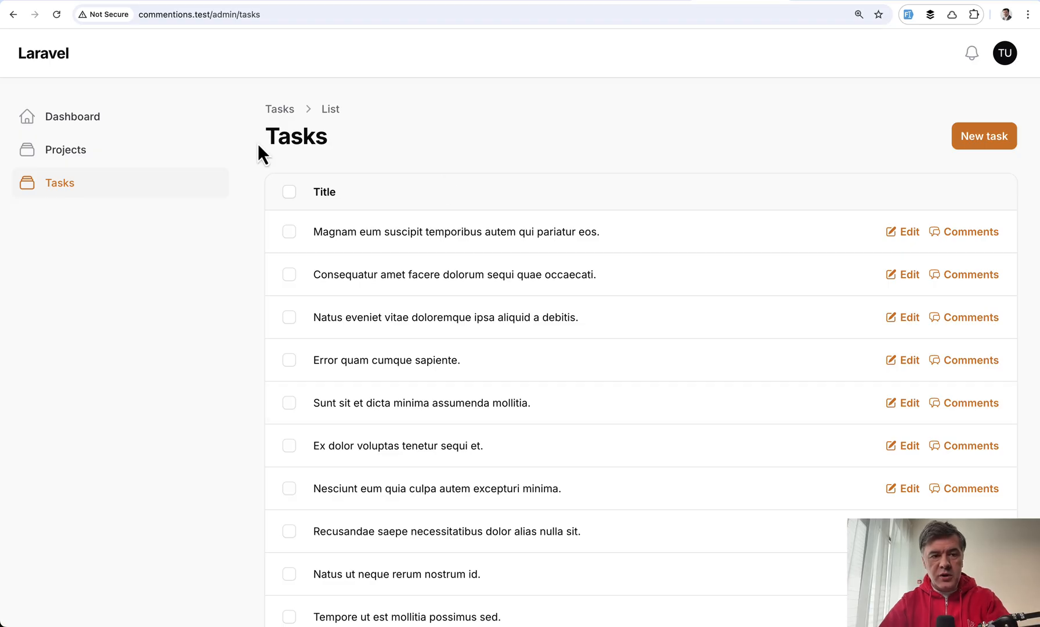
mouse_move(660, 230)
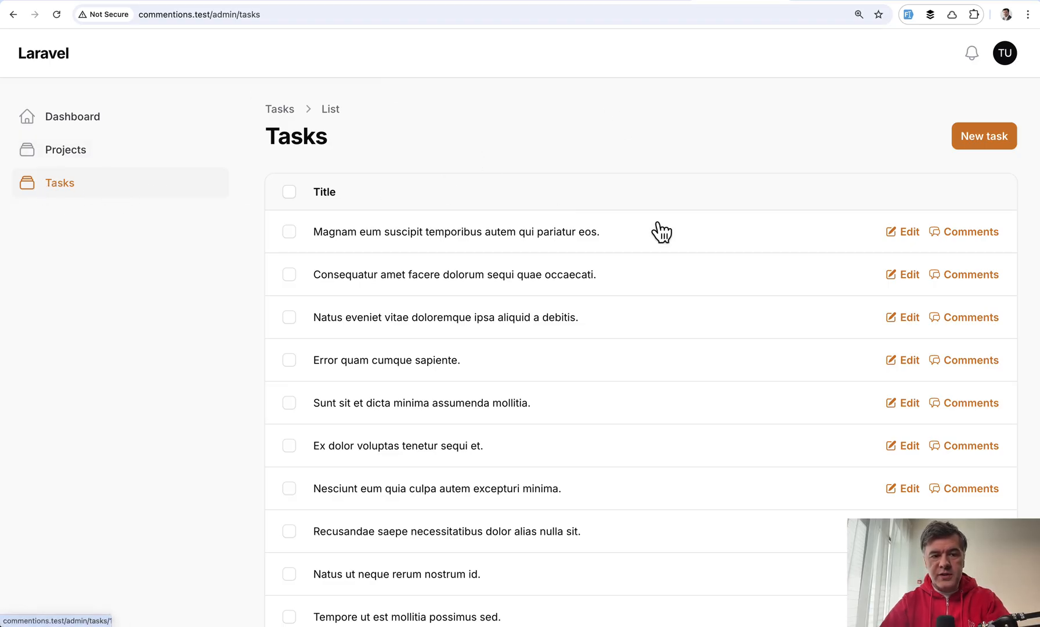
left_click(964, 232)
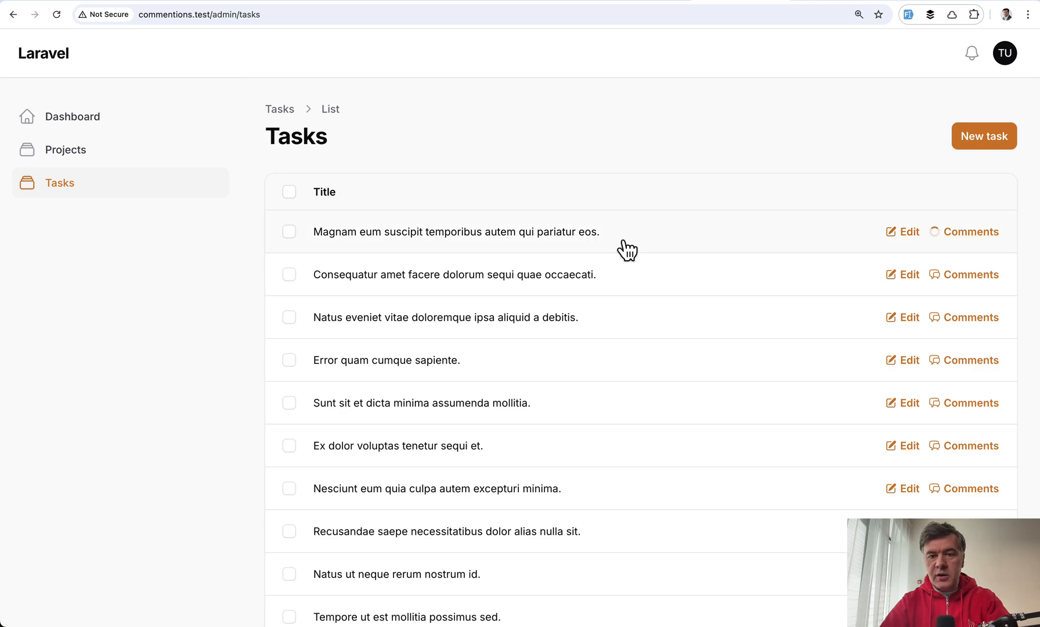
left_click(970, 232)
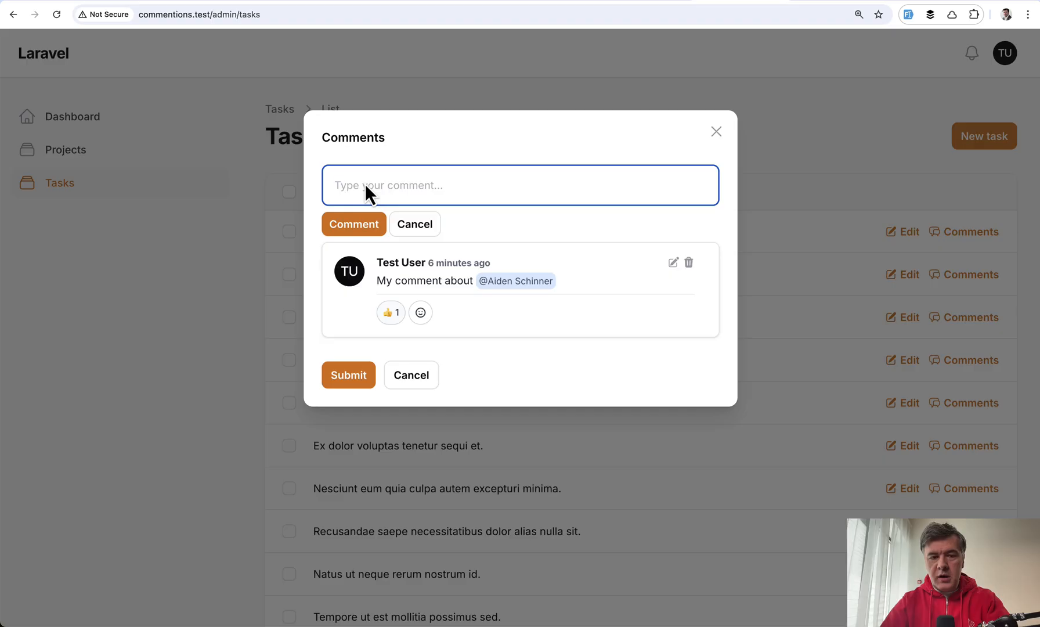
type("Second comm")
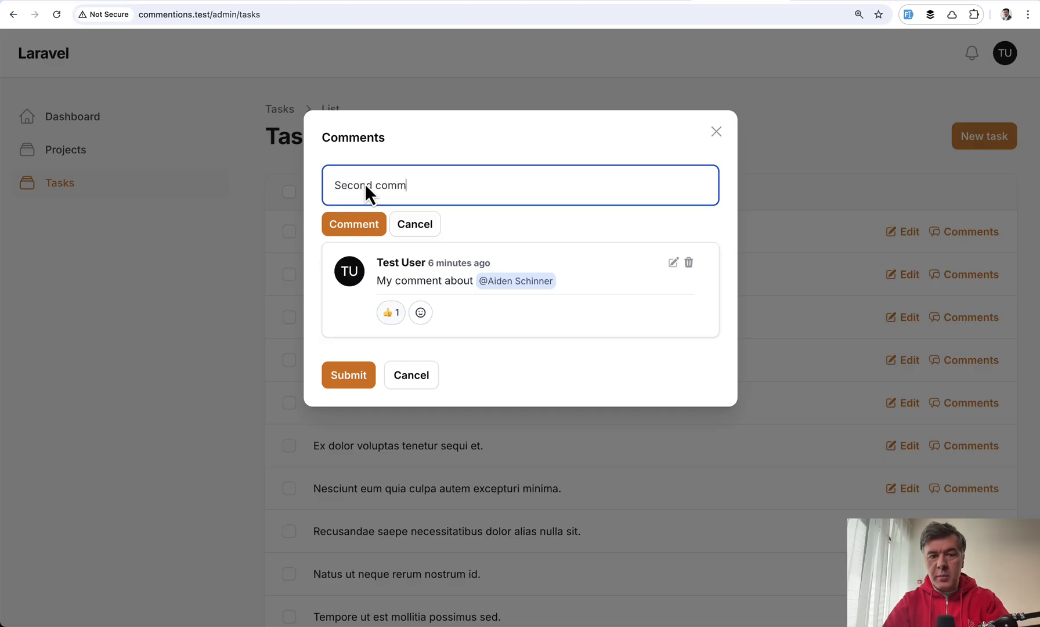
type("ent")
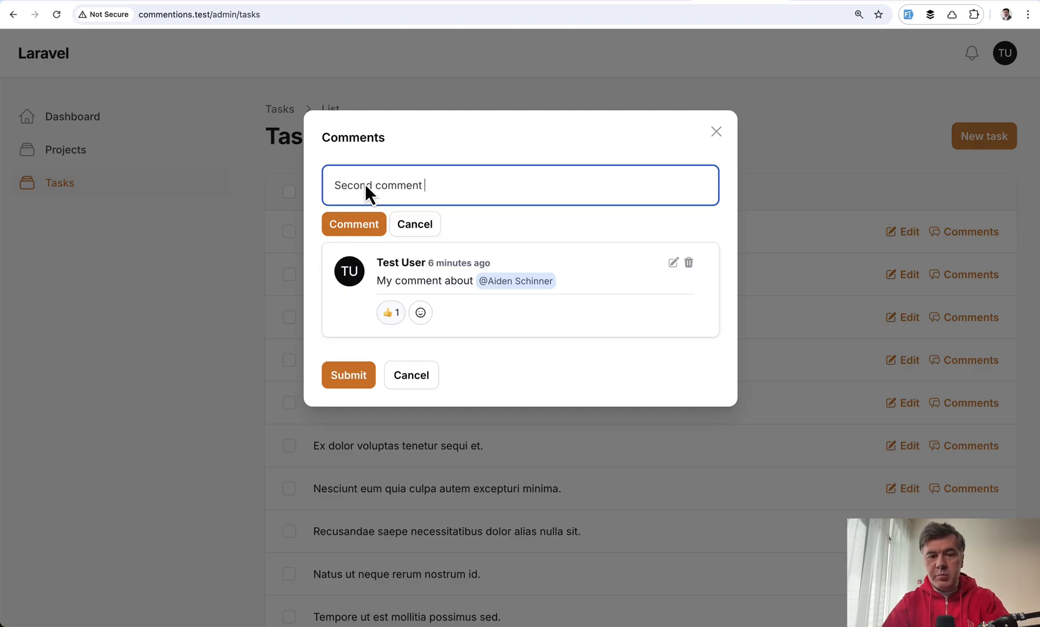
type("@")
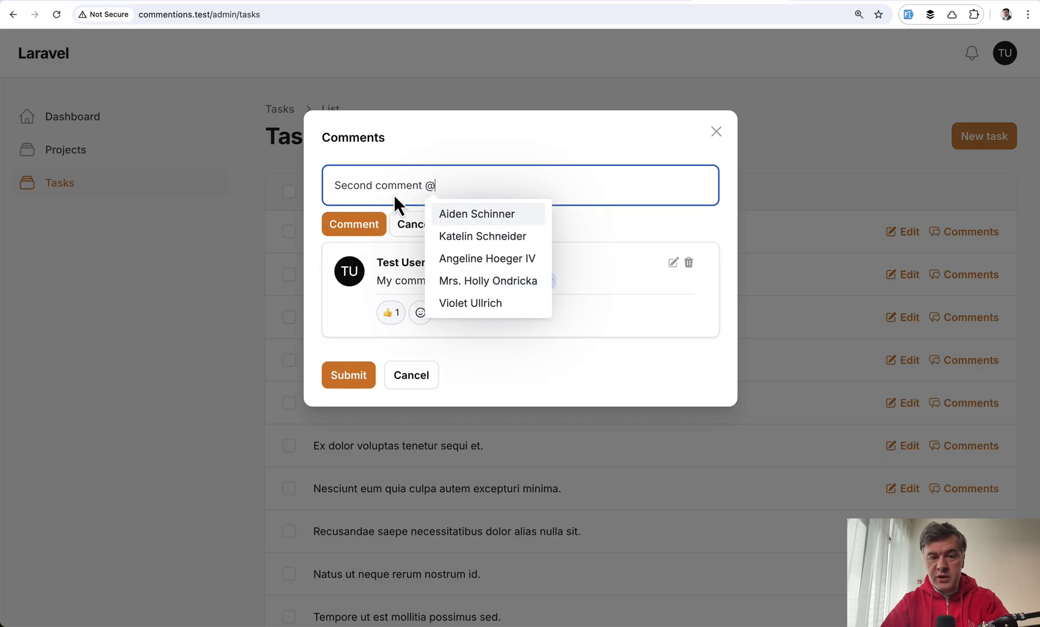
left_click(483, 237)
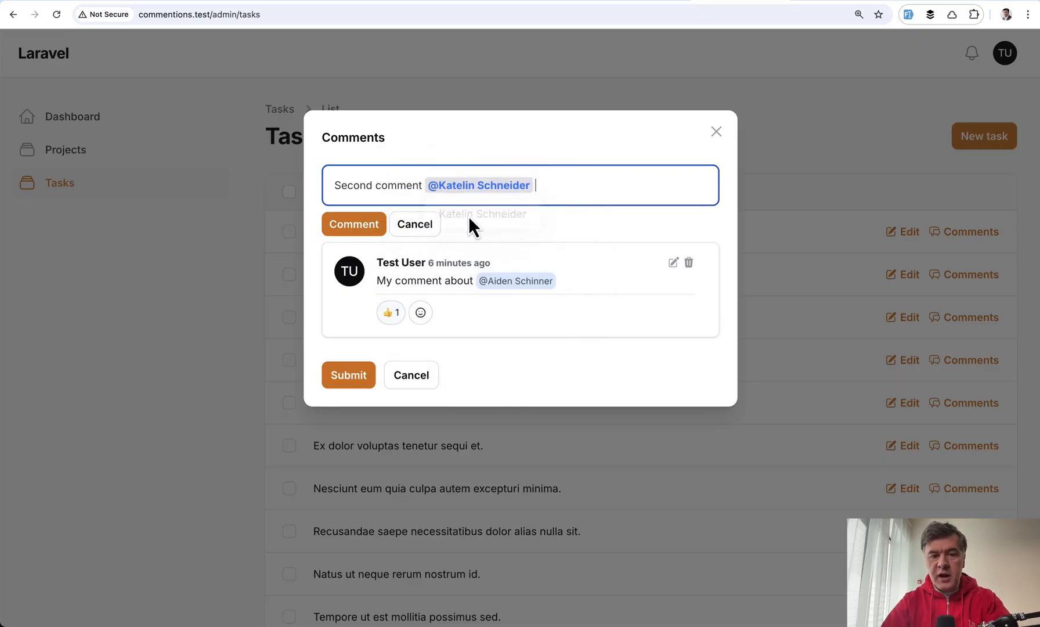
left_click(353, 224)
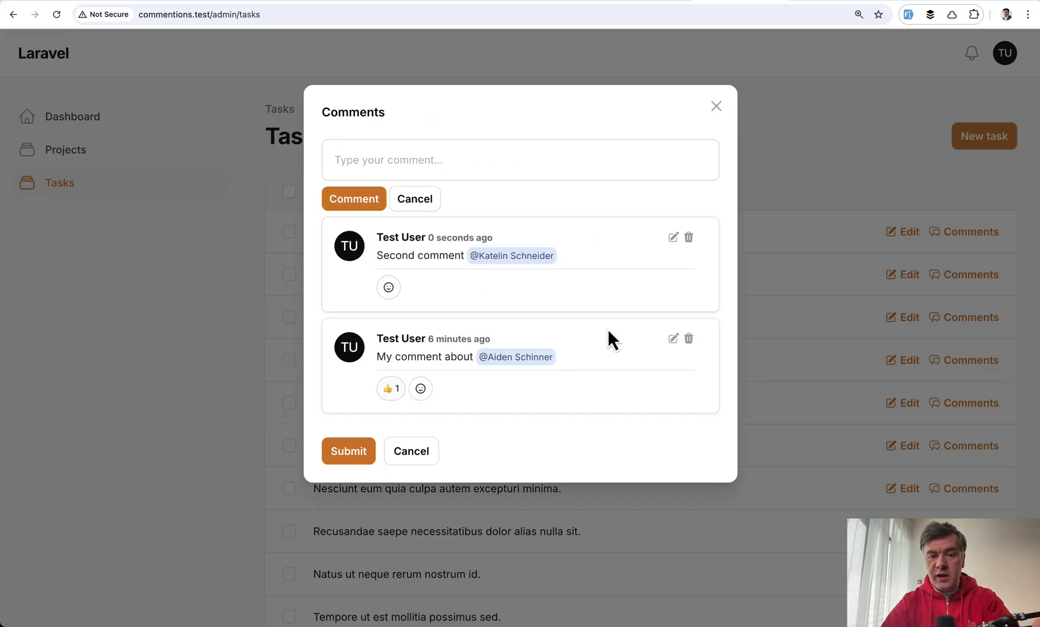
mouse_move(598, 405)
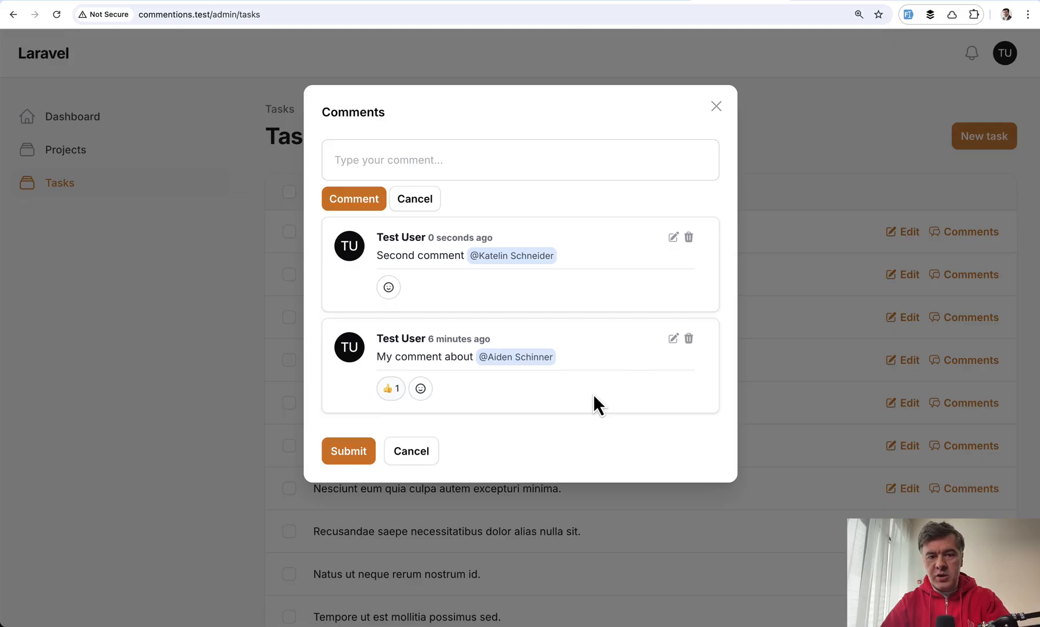
- React to the new comment with a heart, close the comments and go to Projects
left_click(388, 288)
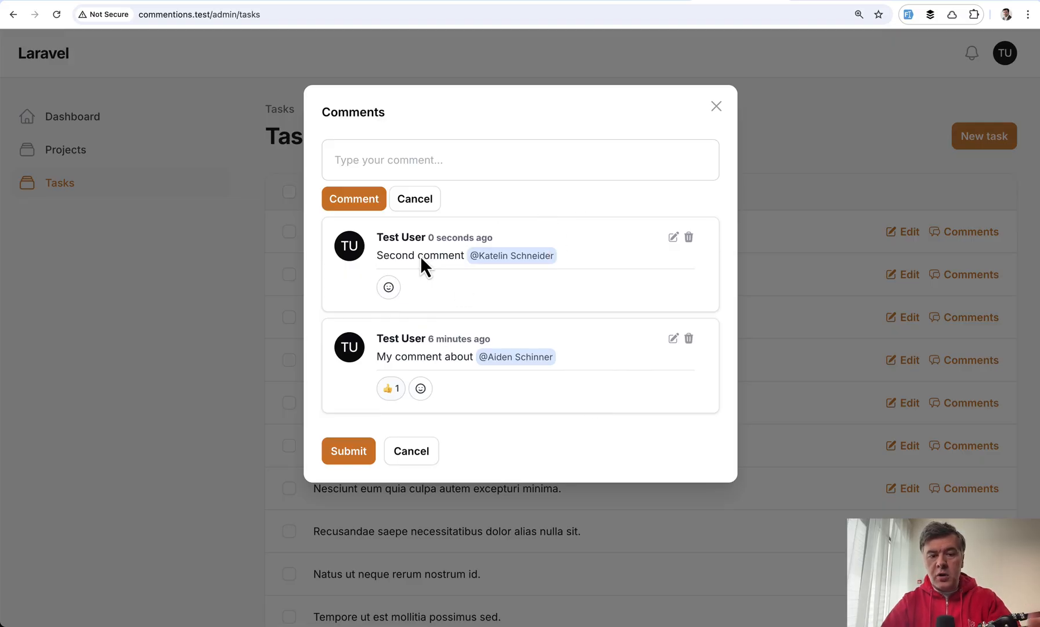
left_click(387, 288)
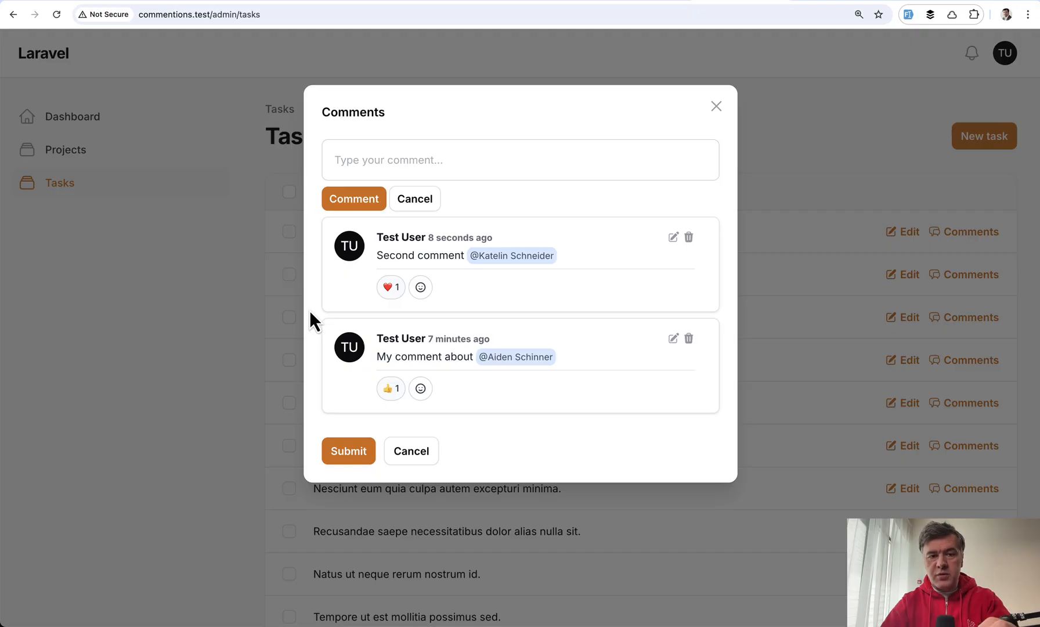
left_click(716, 107)
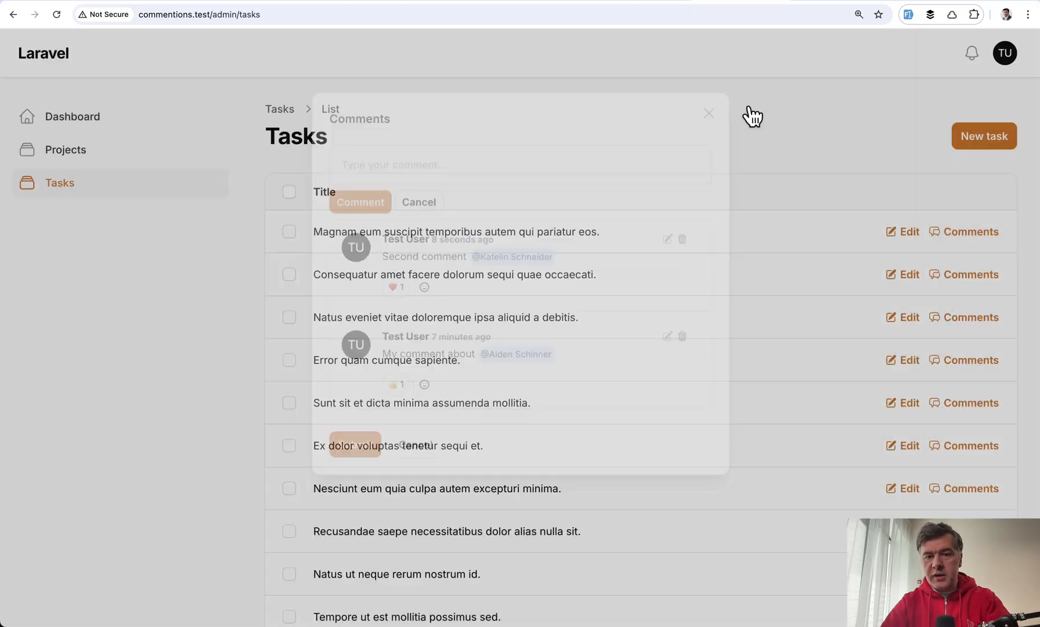
left_click(65, 150)
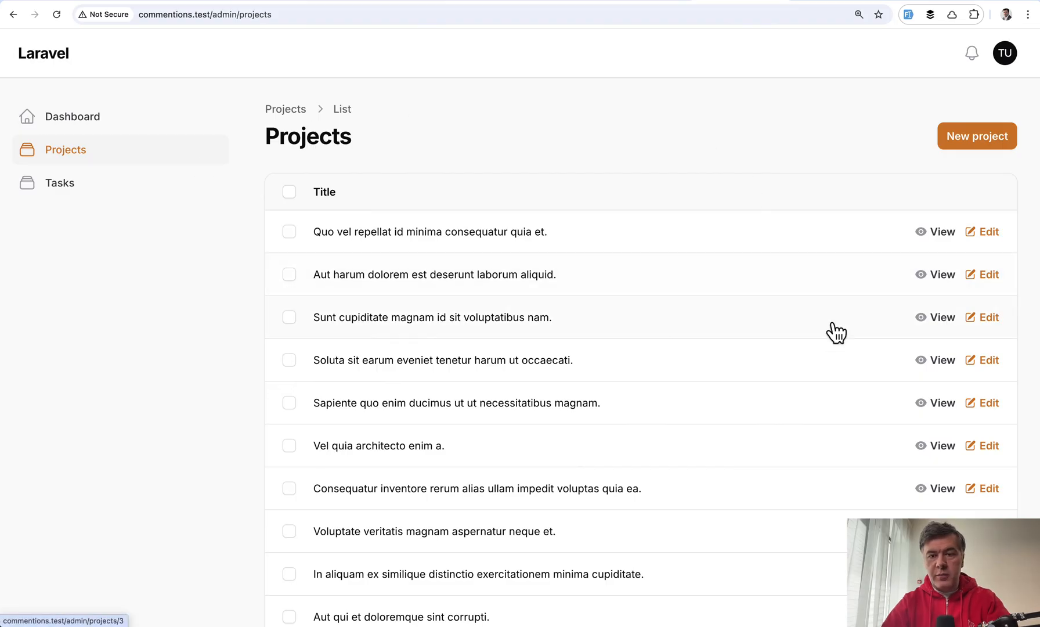
left_click(934, 232)
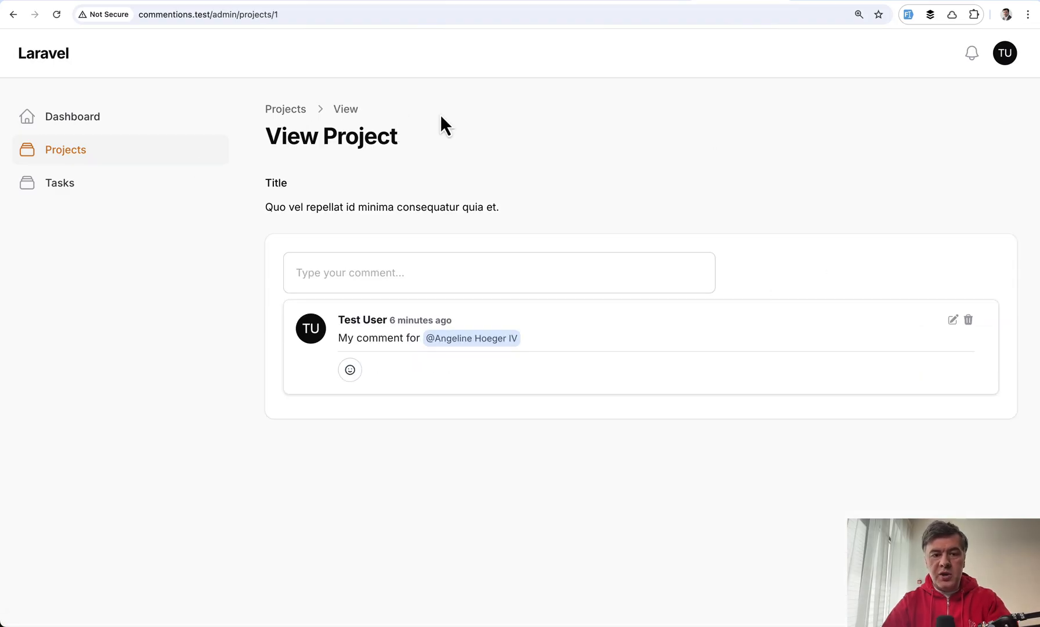
mouse_move(353, 258)
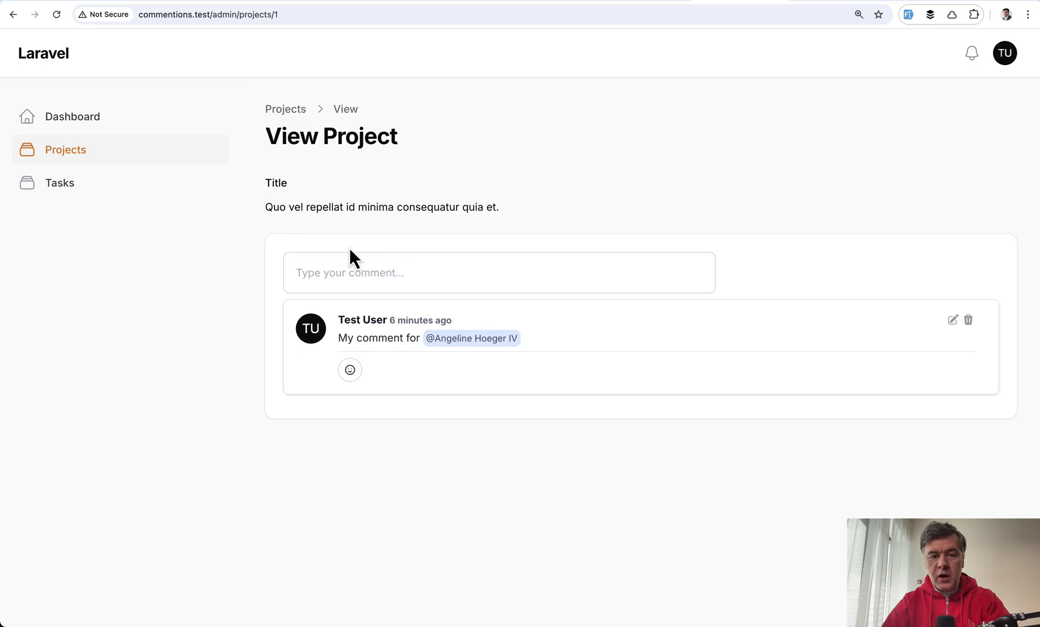
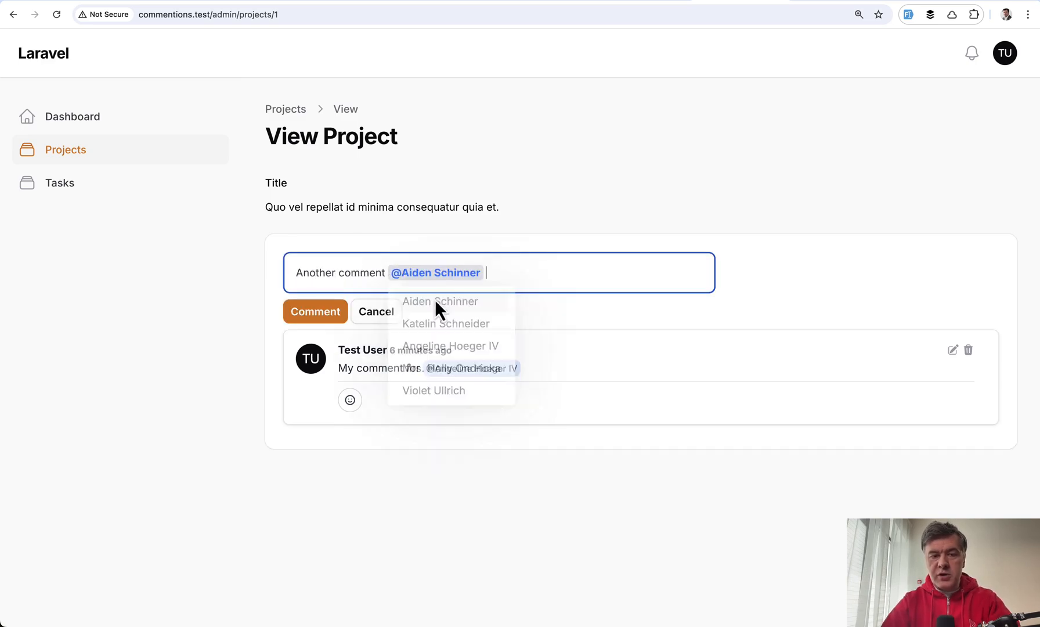
left_click(316, 311)
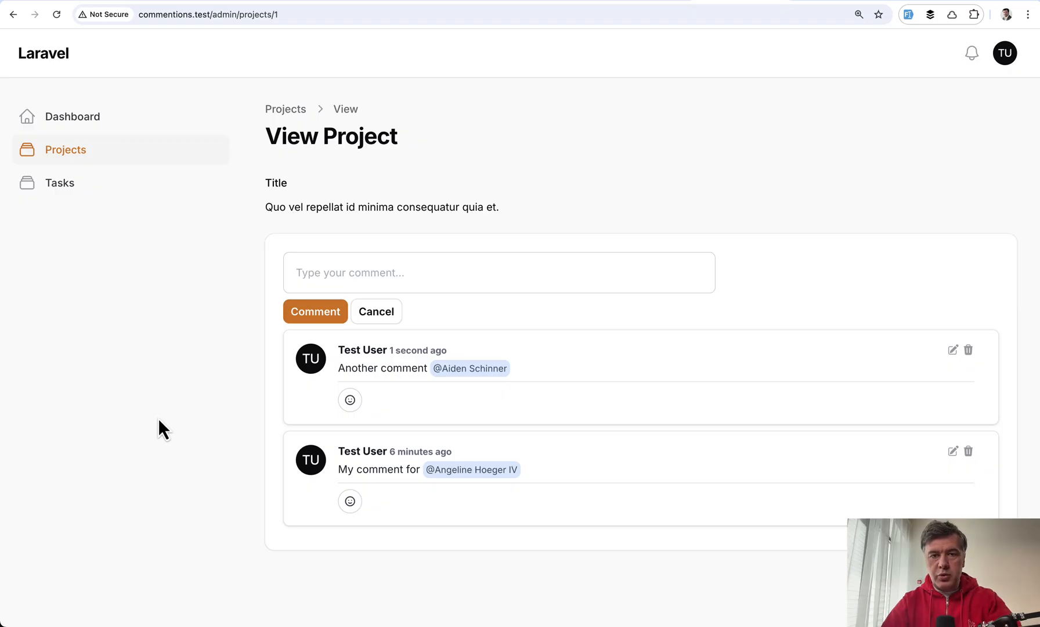
mouse_move(657, 183)
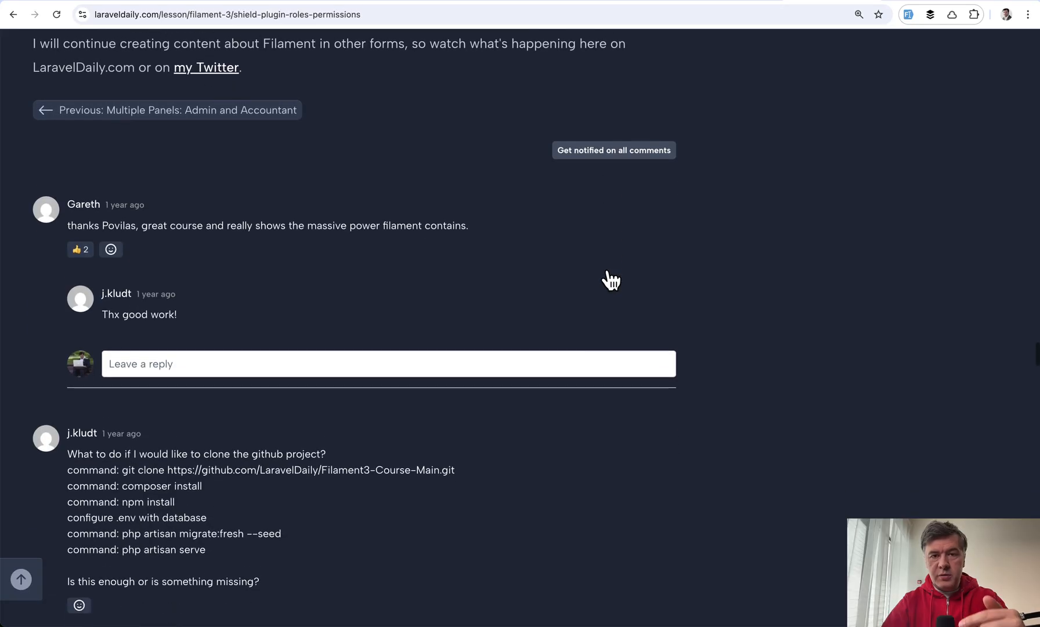
- Scroll through the LaravelDaily lesson's reader comments and replies
scroll("down", 3)
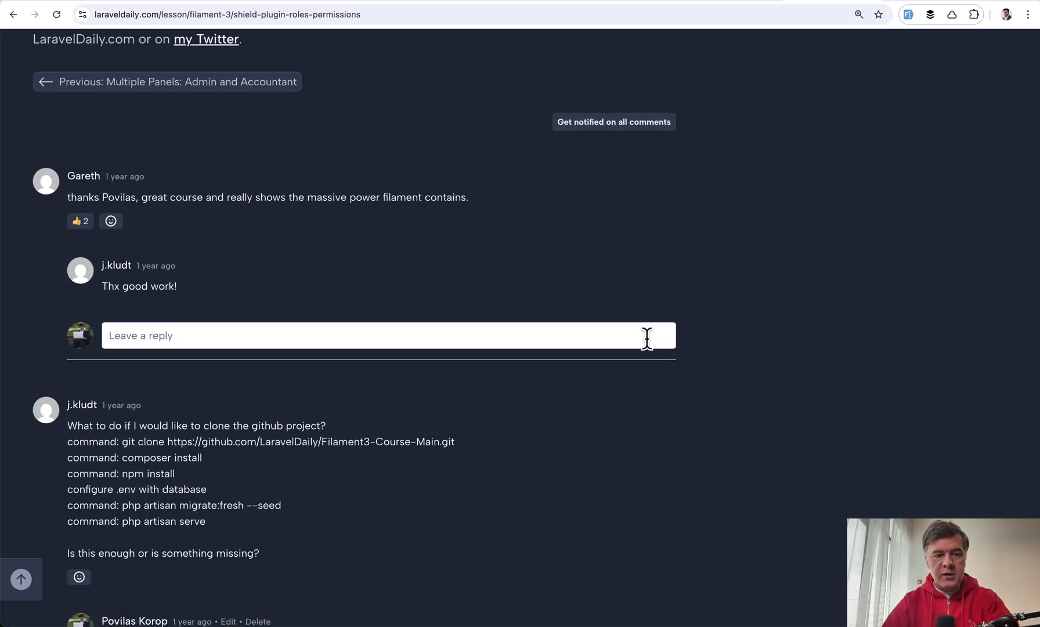
scroll("down", 3)
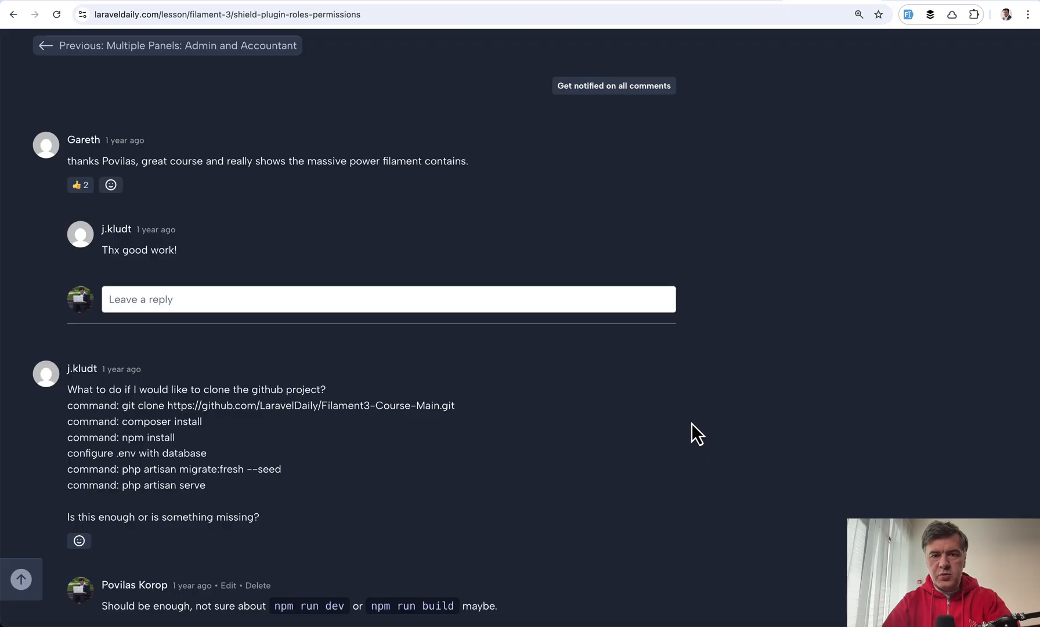
mouse_move(926, 21)
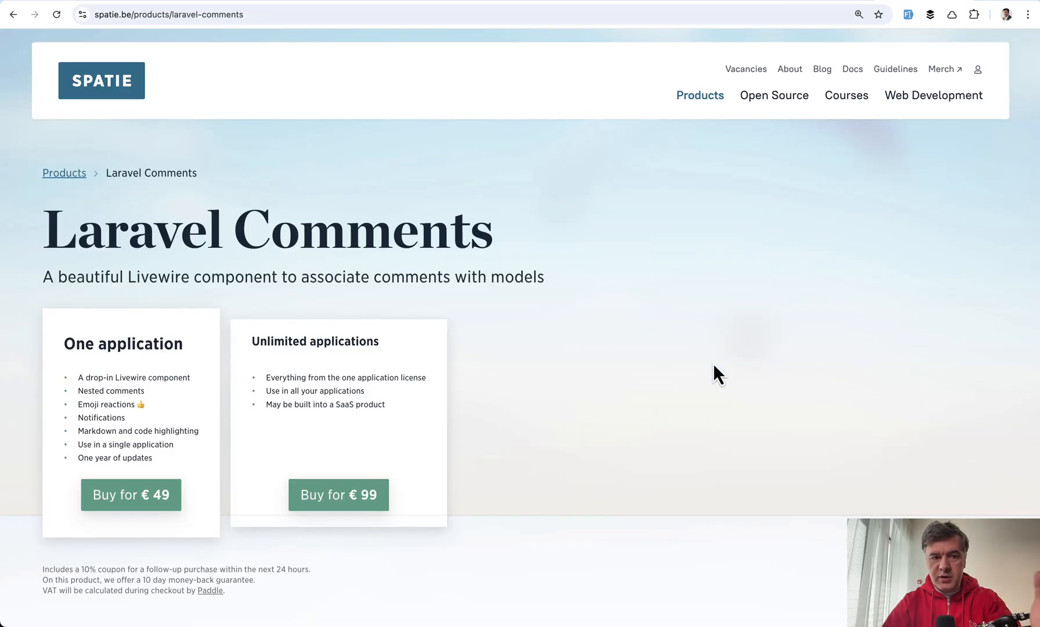
- Scroll the README past the demo screenshot to the Installation and first Usage steps
scroll("down", 3)
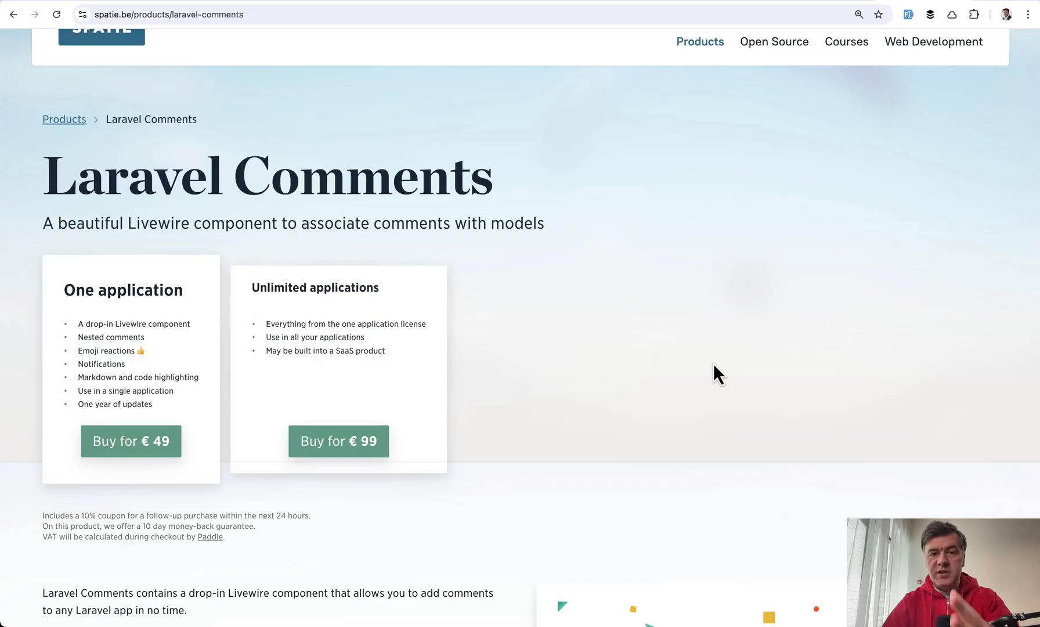
mouse_move(198, 236)
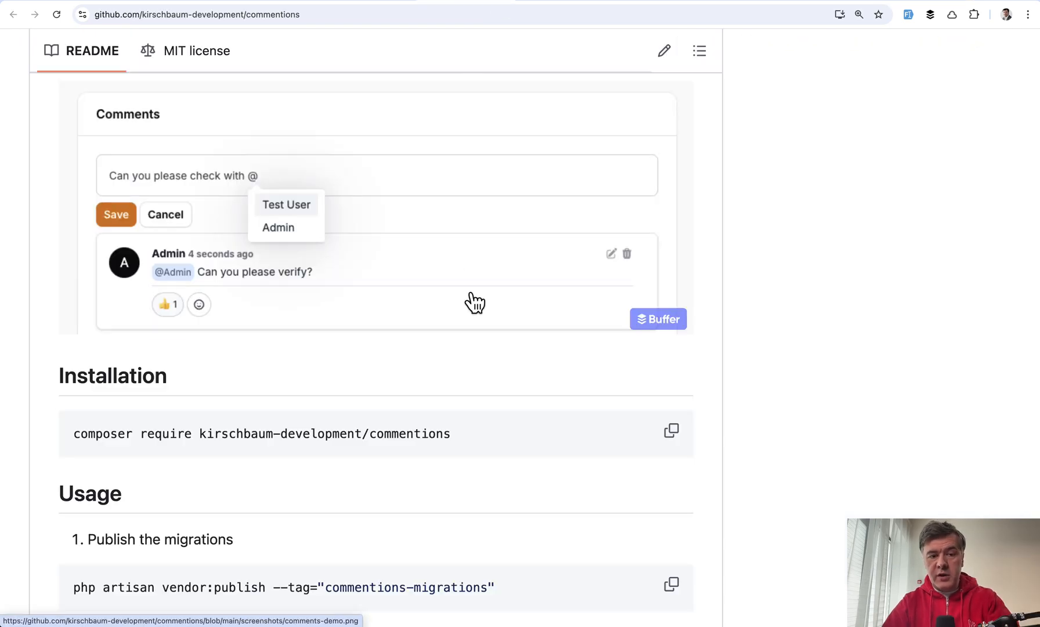
scroll("down", 3)
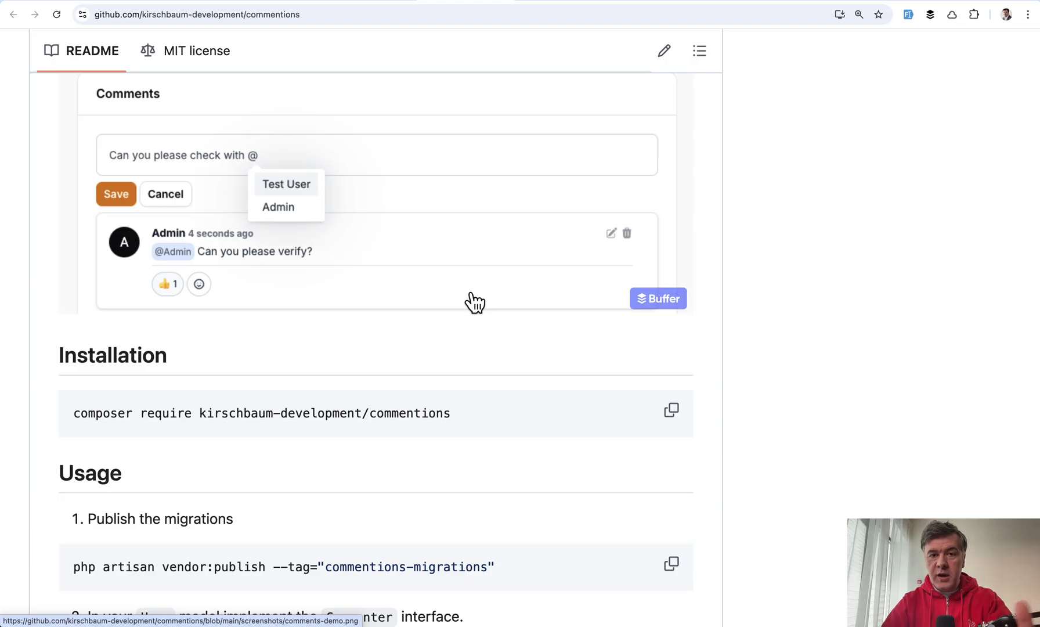
scroll("down", 3)
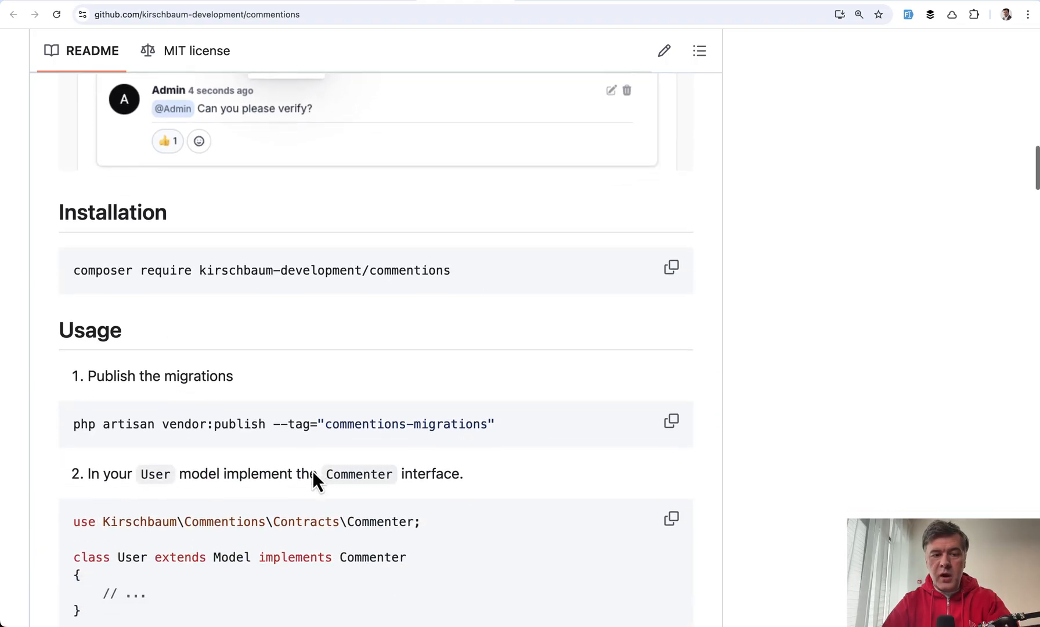
scroll("down", 3)
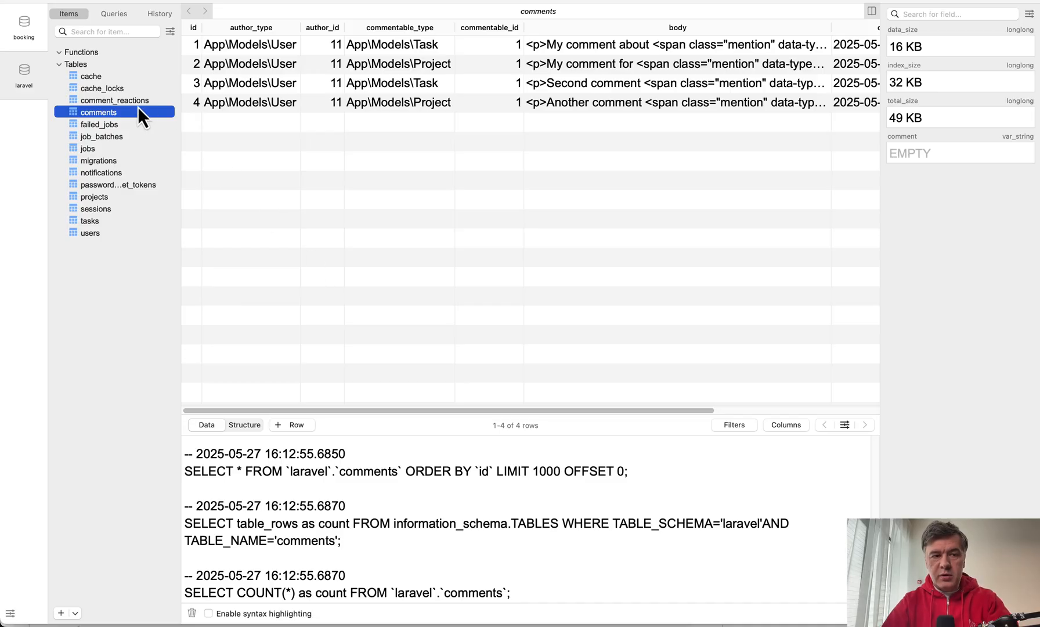
mouse_move(371, 239)
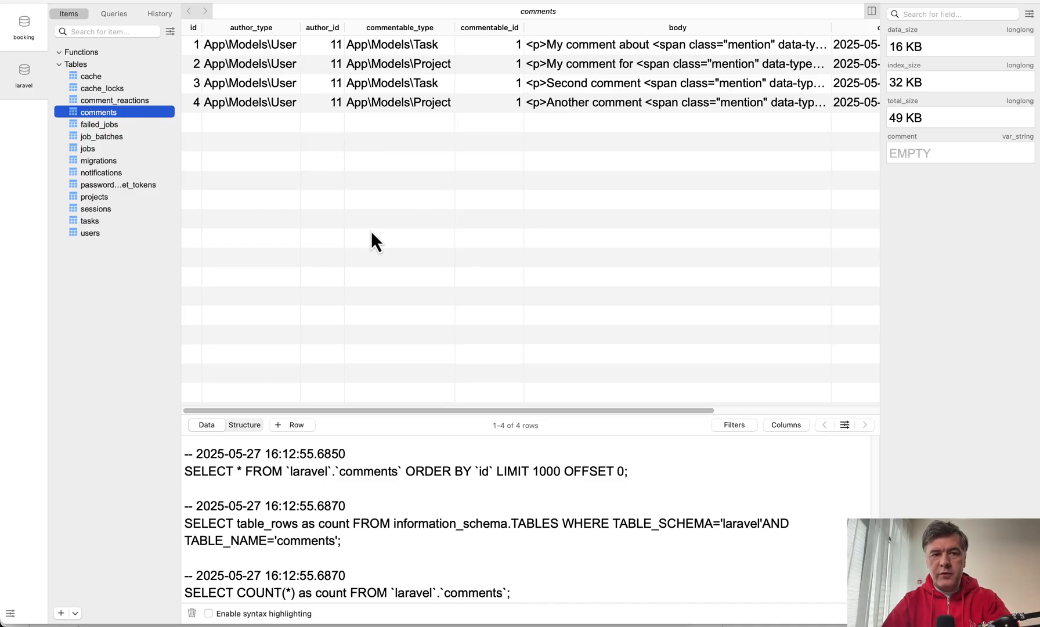
- View the comments table's four stored comments, scrolling right to created_at and updated_at
scroll("right", 3)
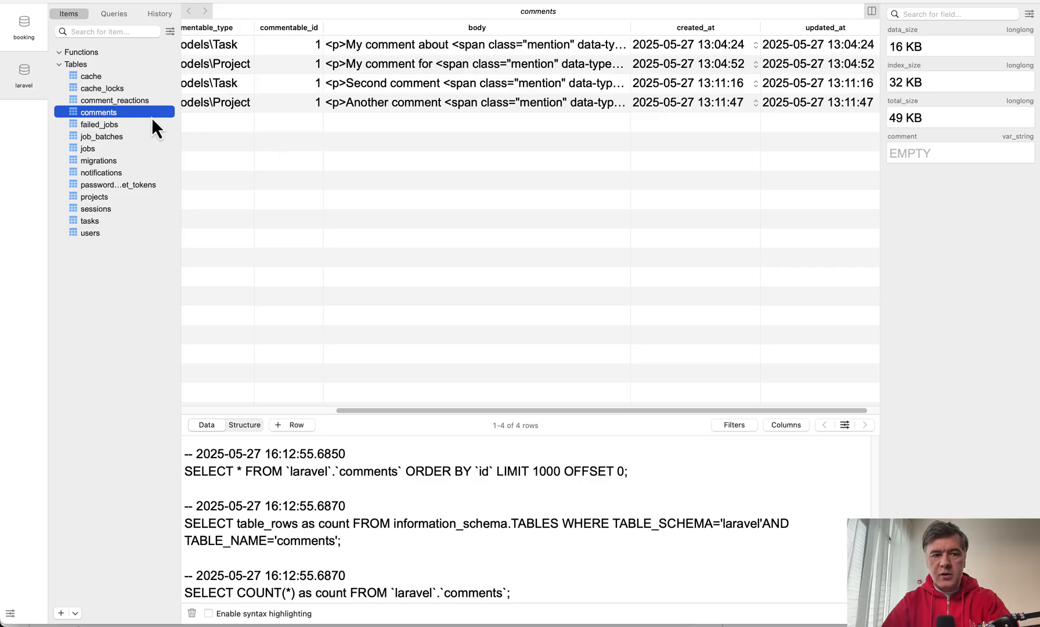
left_click(107, 100)
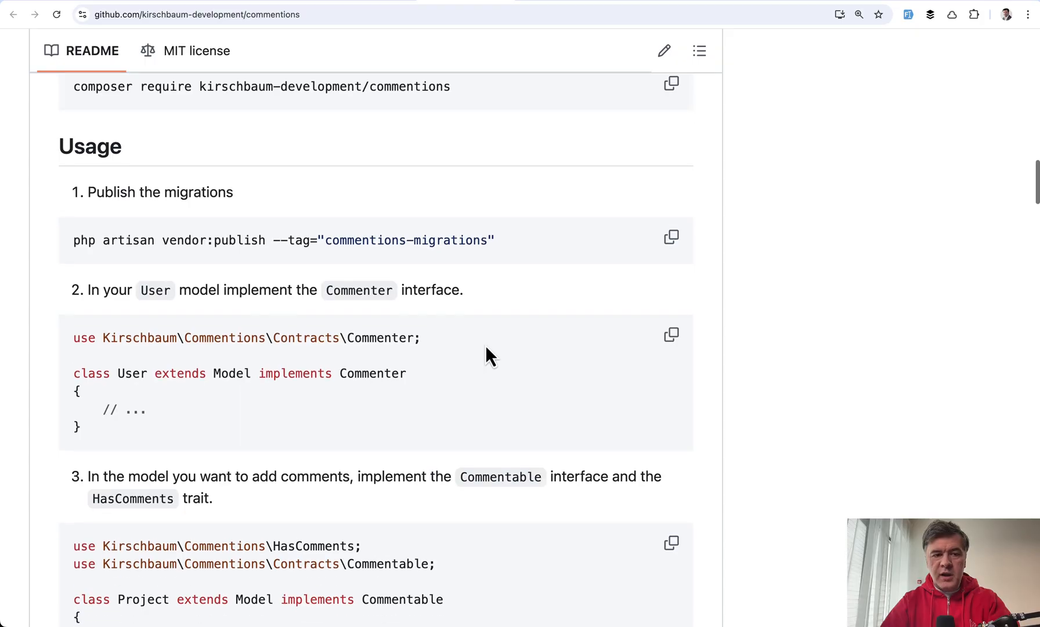
- Scroll to Usage with Filament plugin registration and highlight CommentsEntry in the infolist snippet
scroll("down", 3)
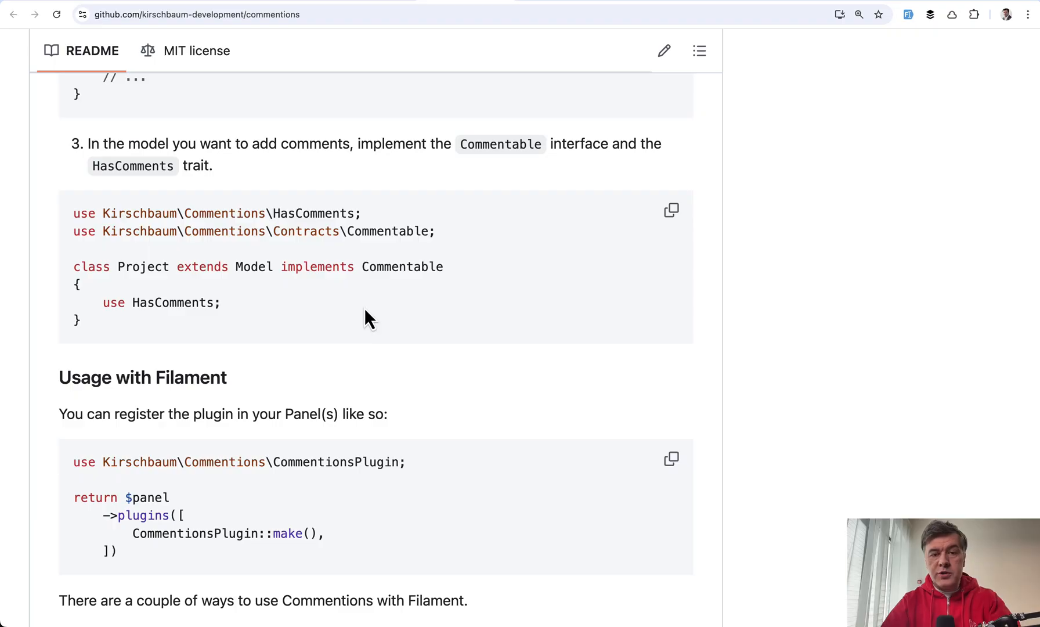
scroll("down", 3)
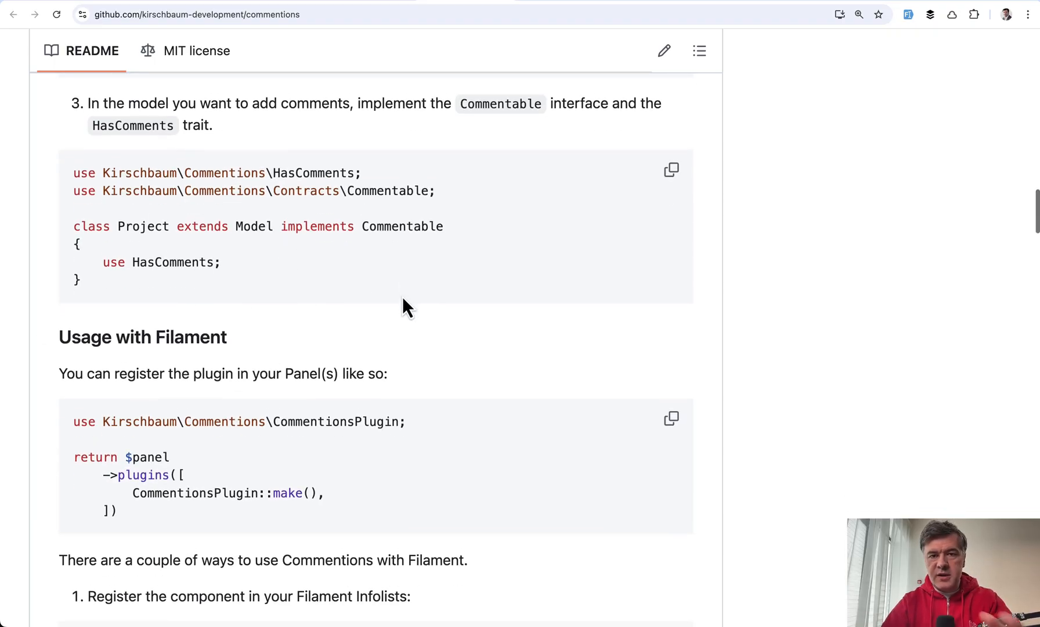
scroll("down", 3)
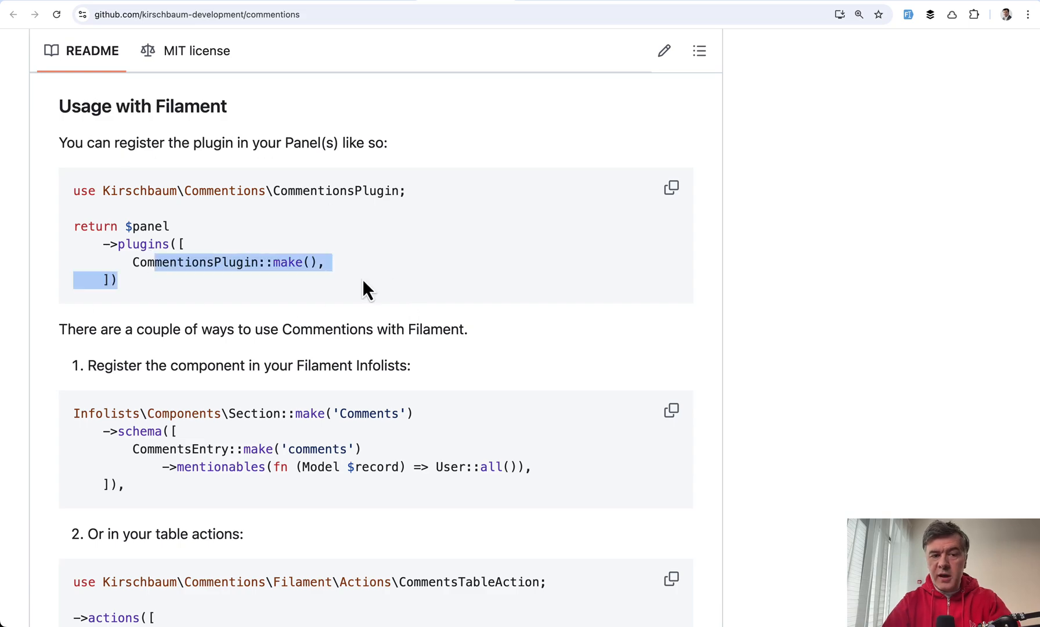
scroll("down", 3)
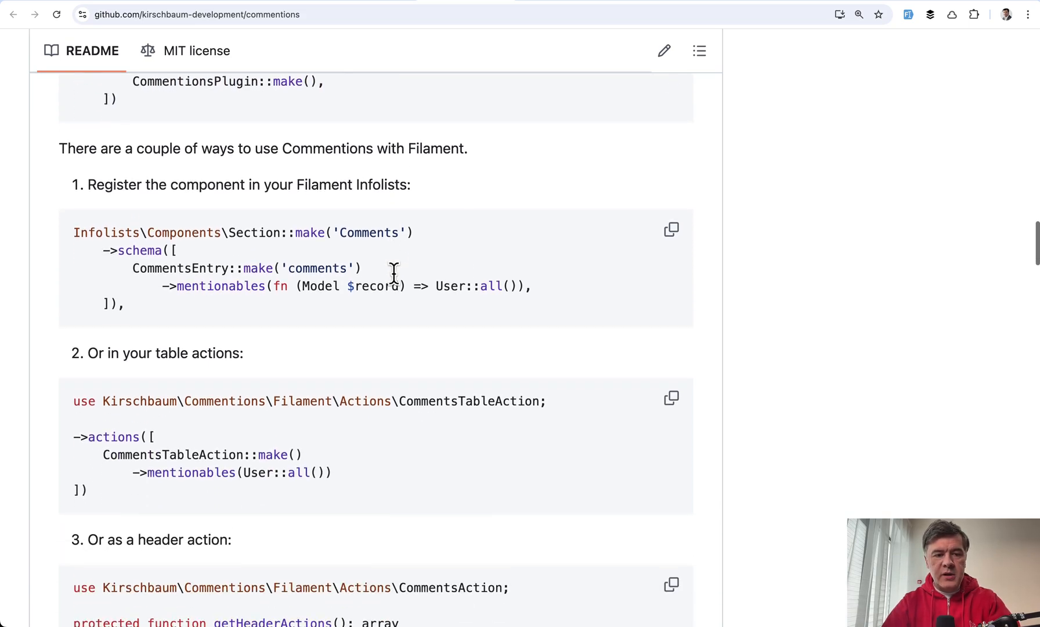
scroll("down", 3)
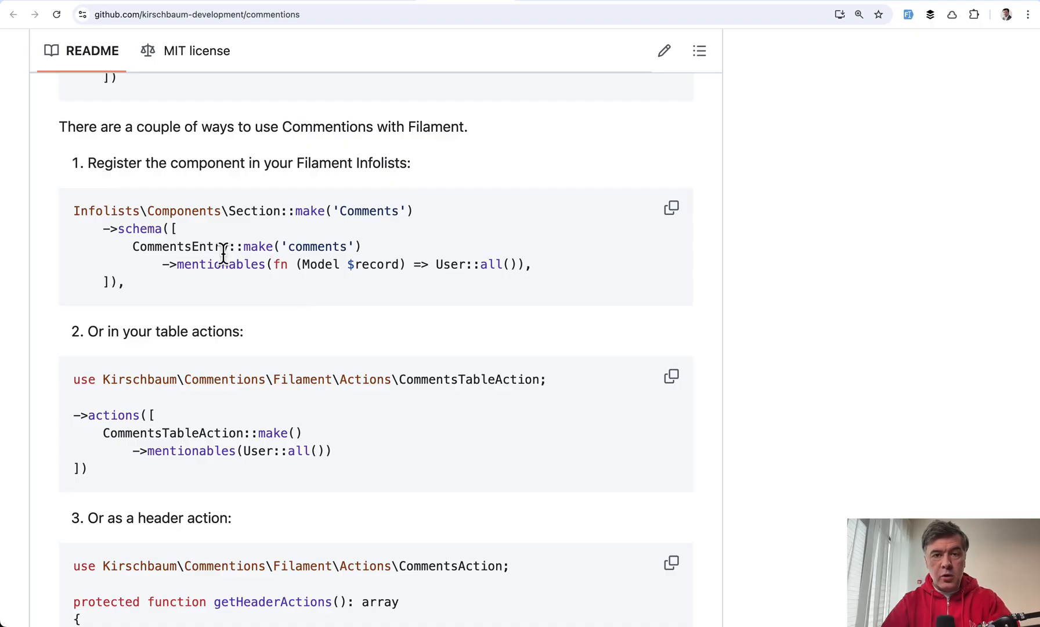
double_click(172, 247)
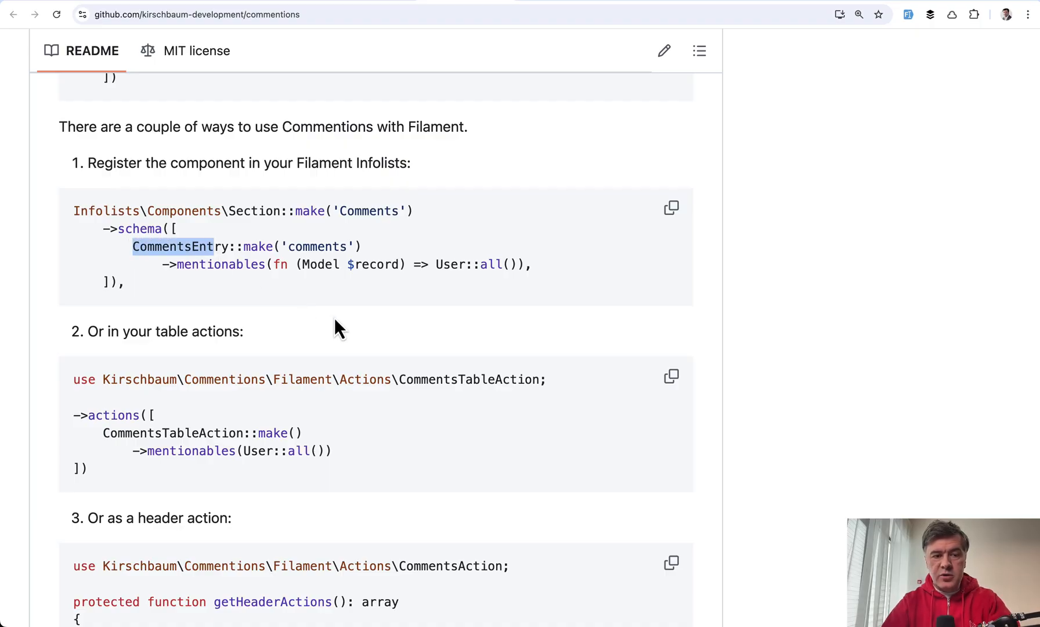
- Continue through the table action and header action examples
scroll("down", 3)
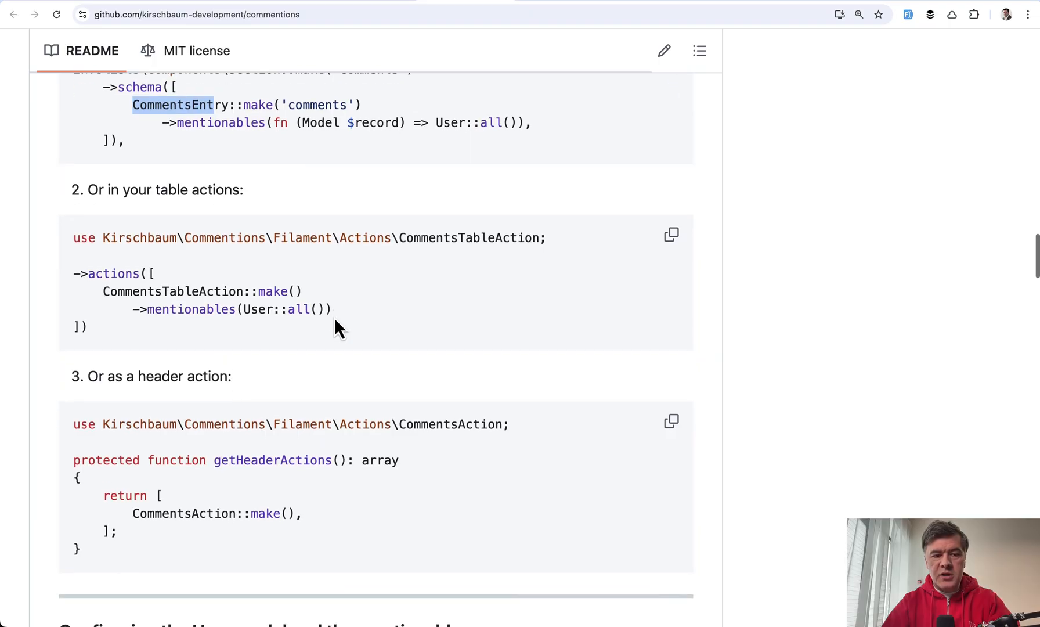
scroll("down", 3)
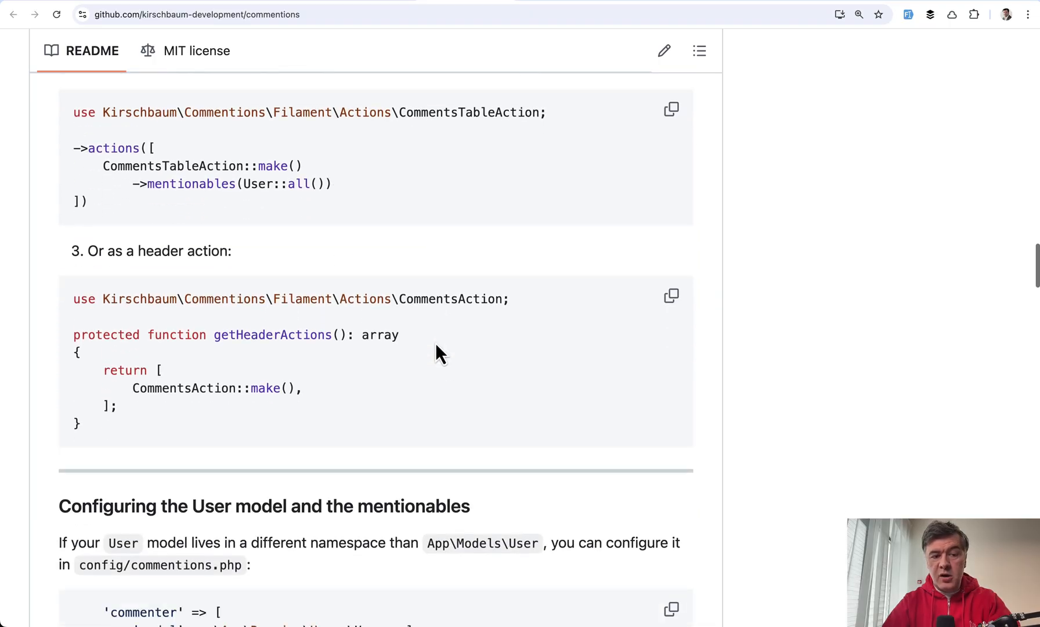
scroll("down", 3)
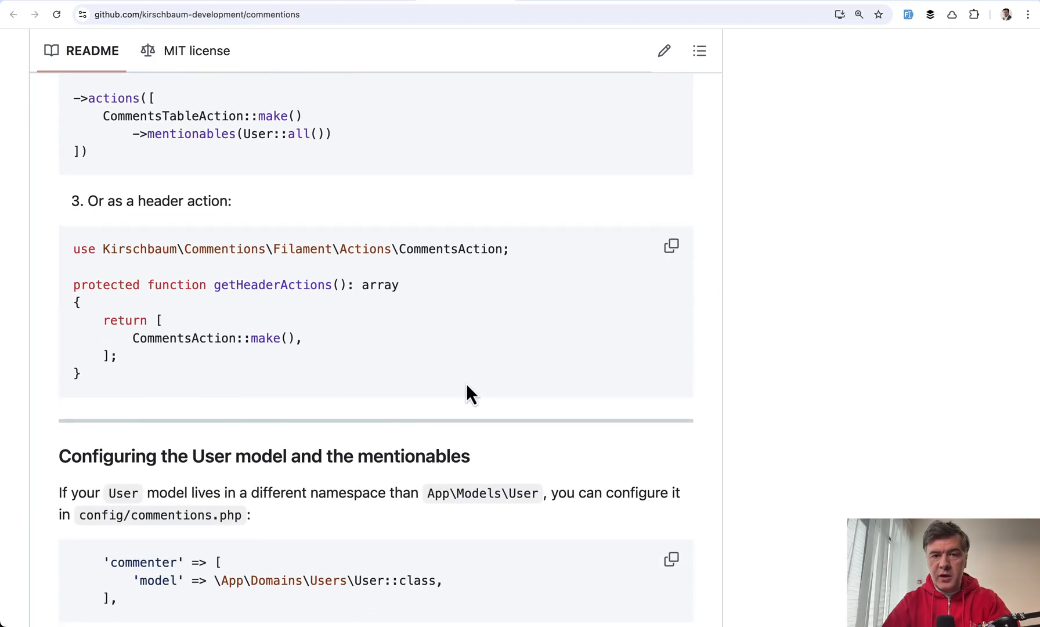
- Scroll through Configuring the user model, comment model, permissions, commenter name and avatar
scroll("down", 3)
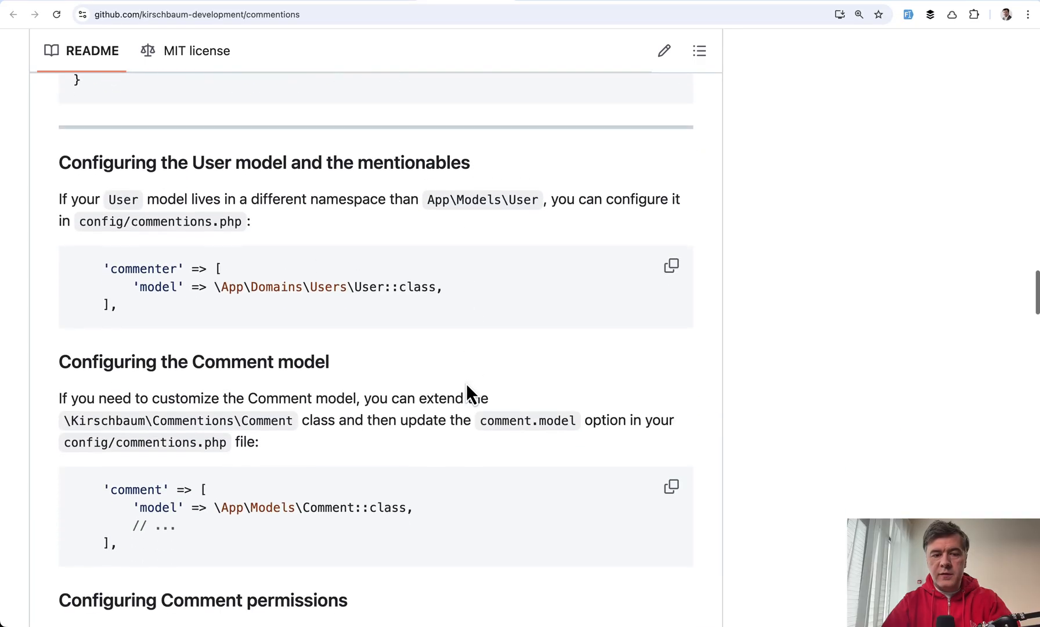
scroll("down", 3)
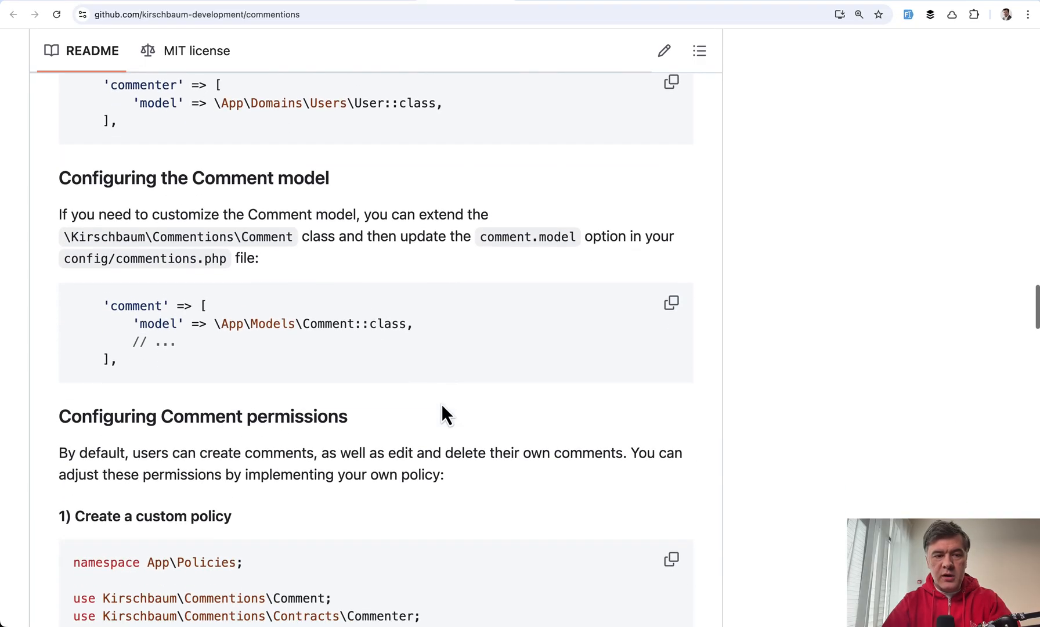
scroll("down", 3)
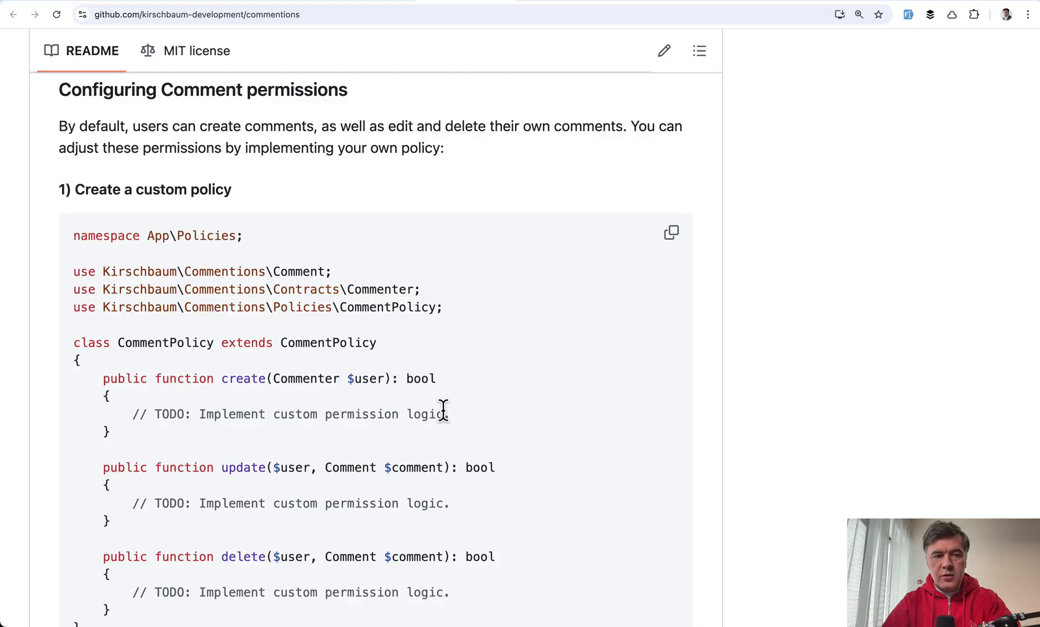
scroll("down", 3)
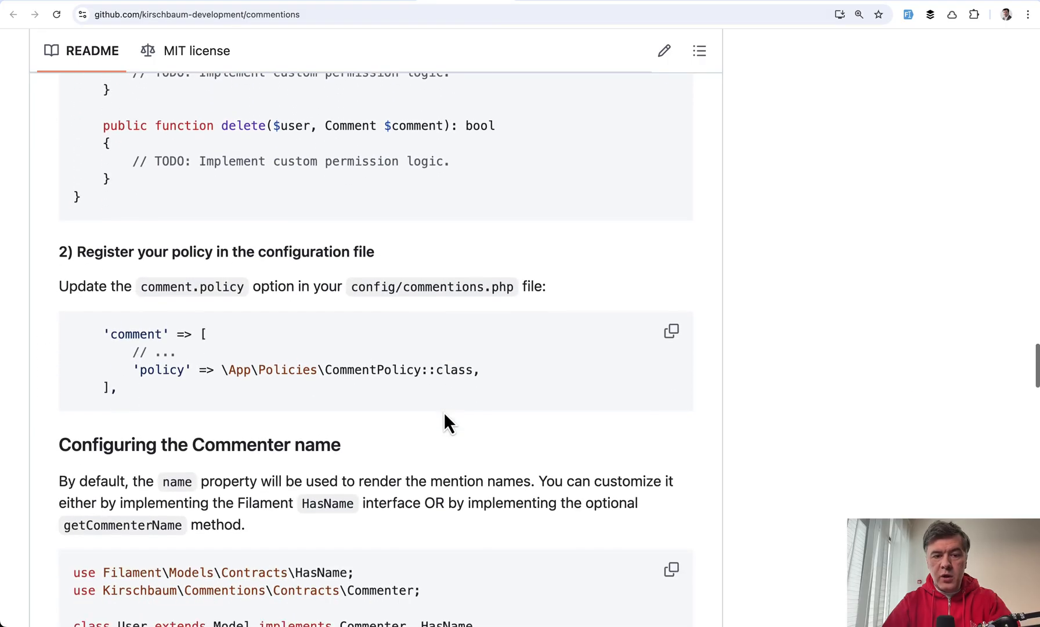
scroll("down", 3)
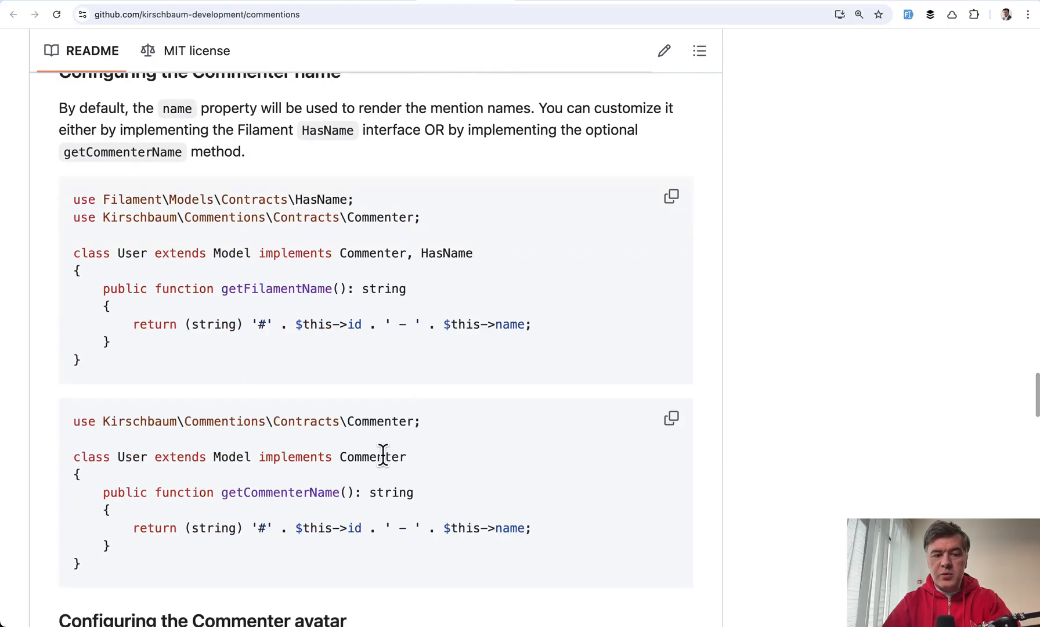
scroll("down", 3)
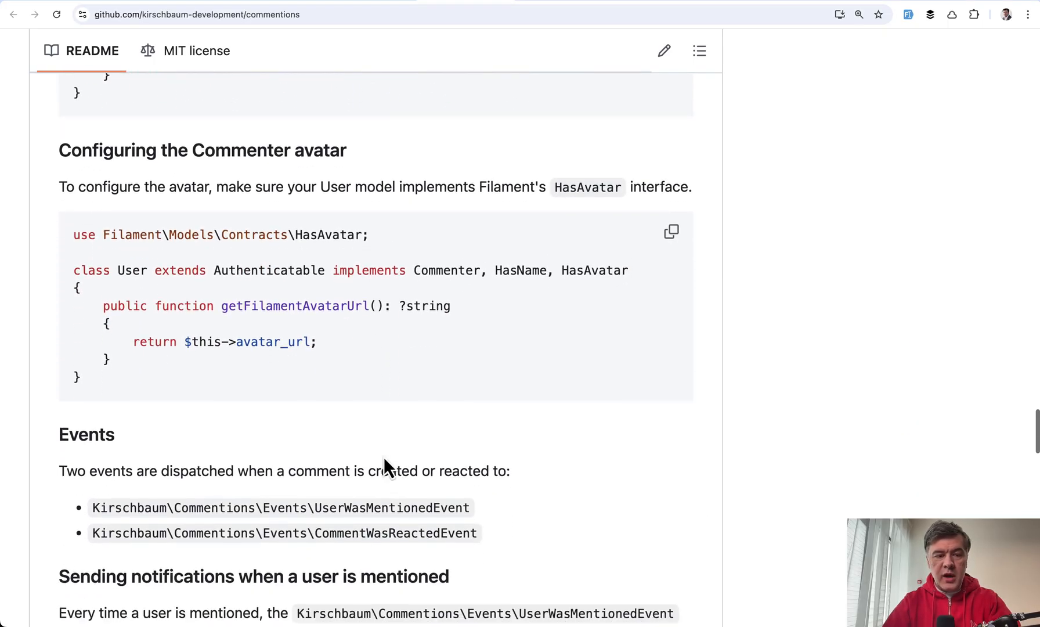
- Scroll through Events, the UserWasMentionedEvent listener, authenticated user resolver and Polling for new comments
scroll("down", 3)
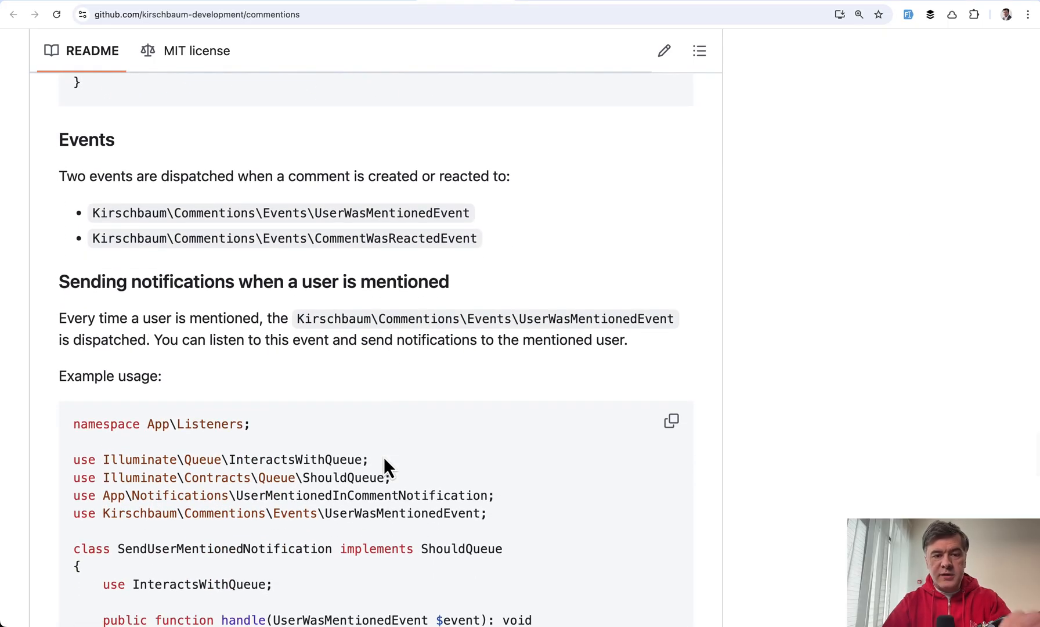
scroll("down", 3)
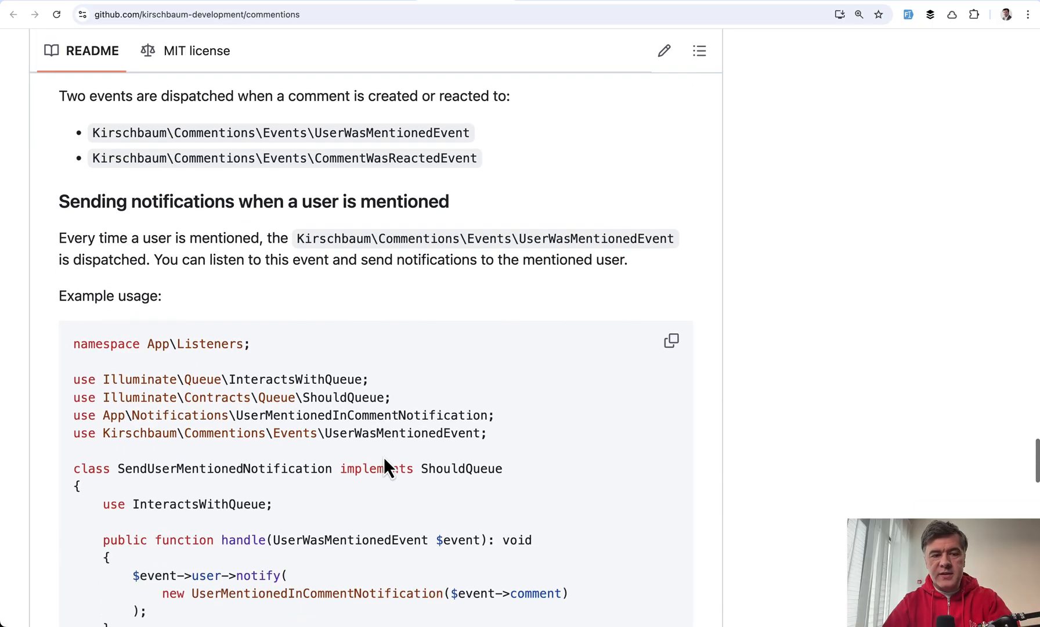
scroll("down", 3)
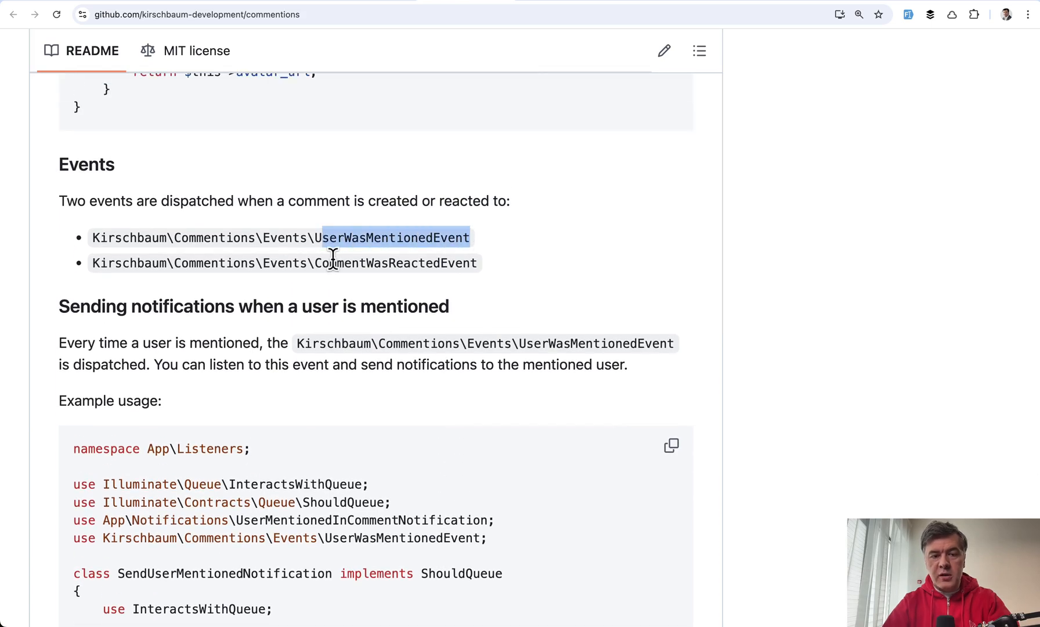
scroll("down", 3)
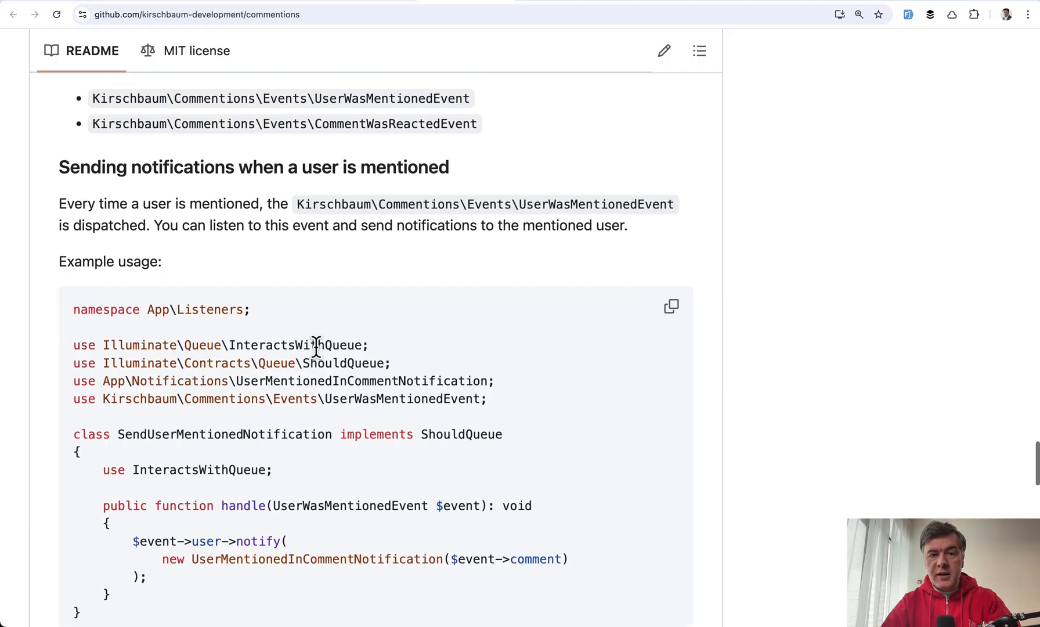
scroll("down", 3)
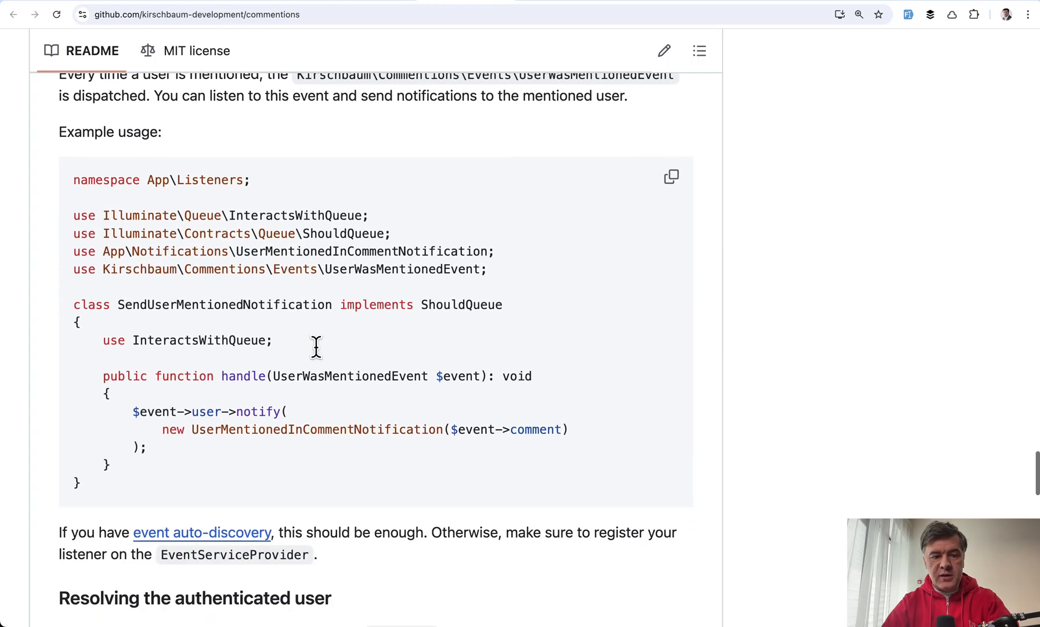
mouse_move(333, 381)
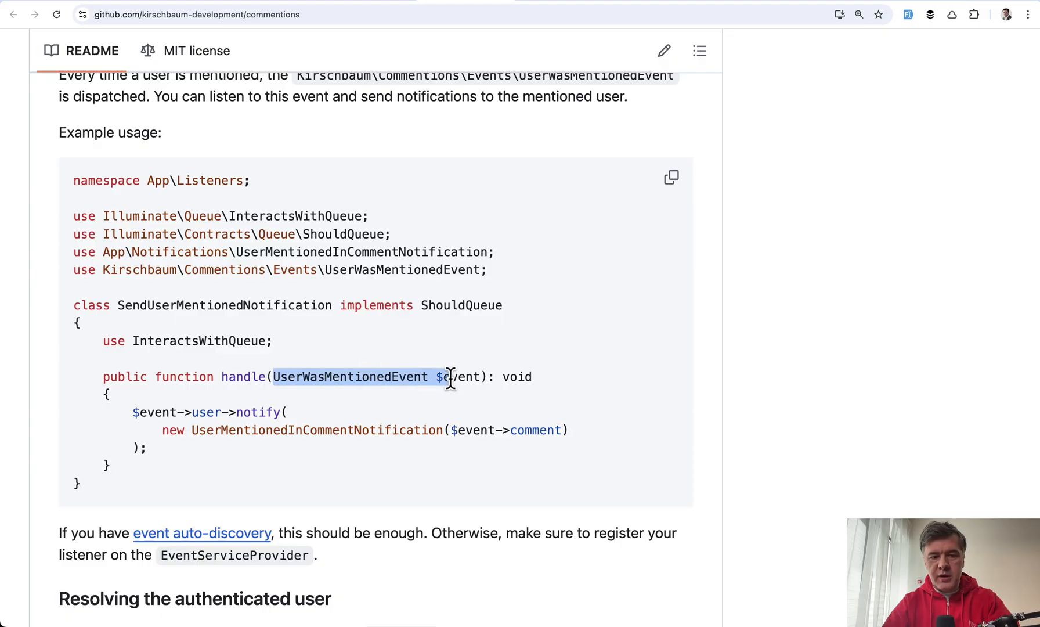
mouse_move(675, 355)
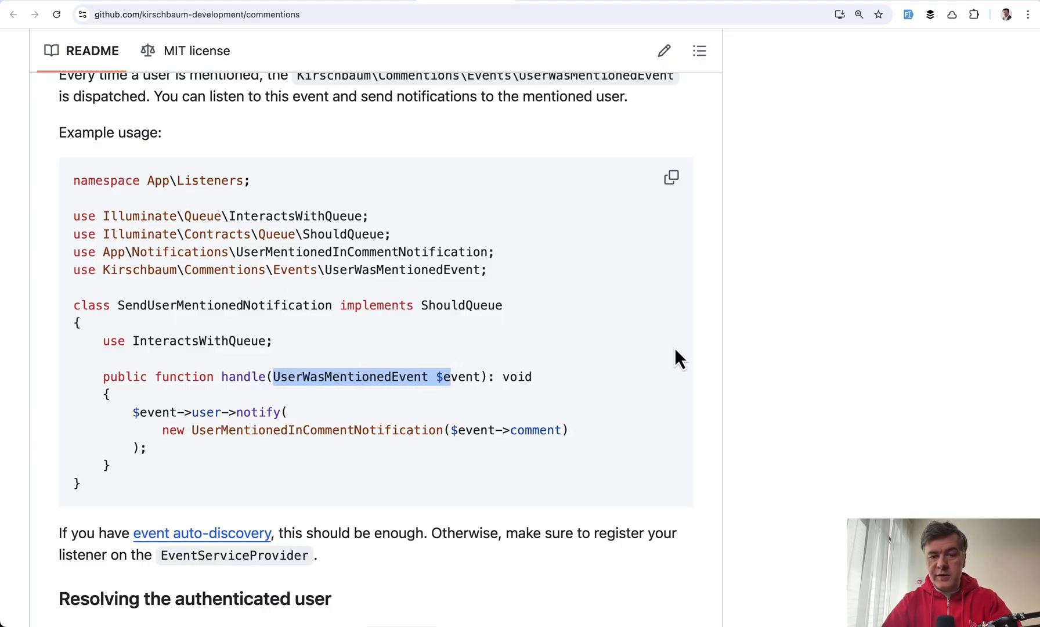
scroll("down", 3)
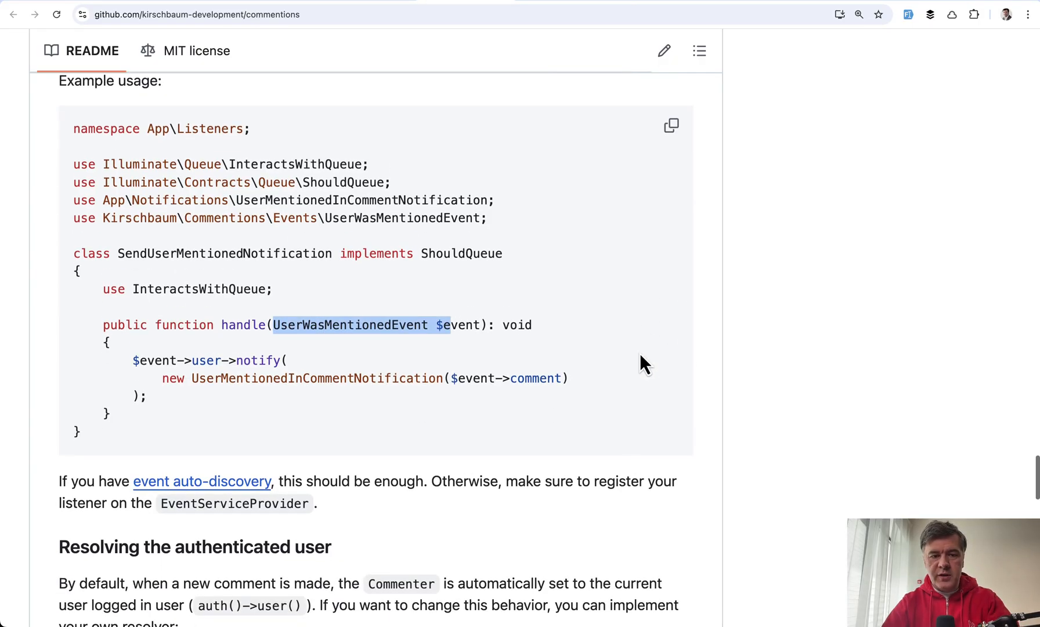
scroll("down", 3)
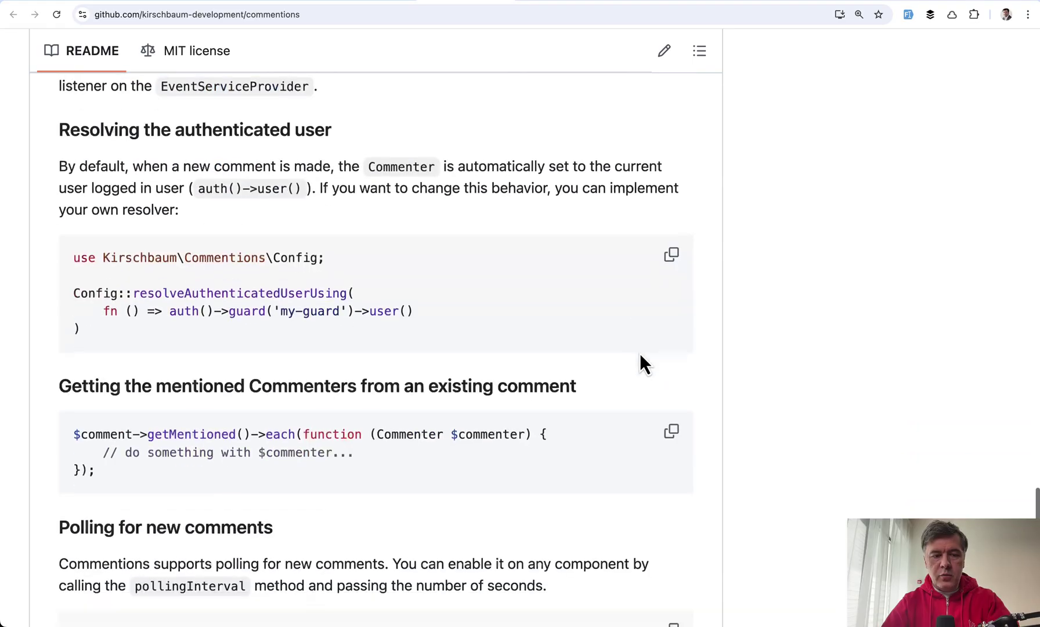